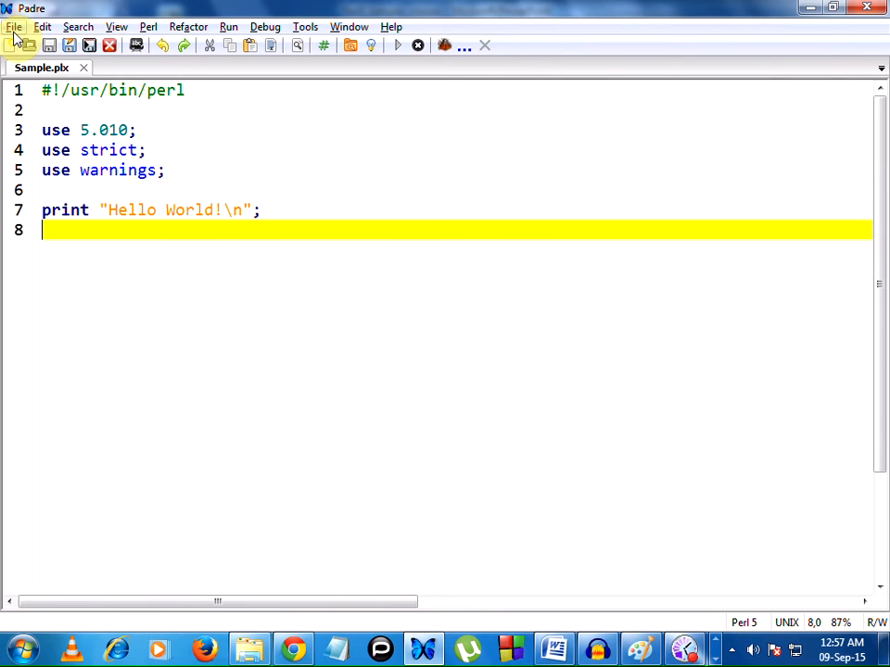
- Create a new Perl 5 Script tab from the File > New menu
click(14, 26)
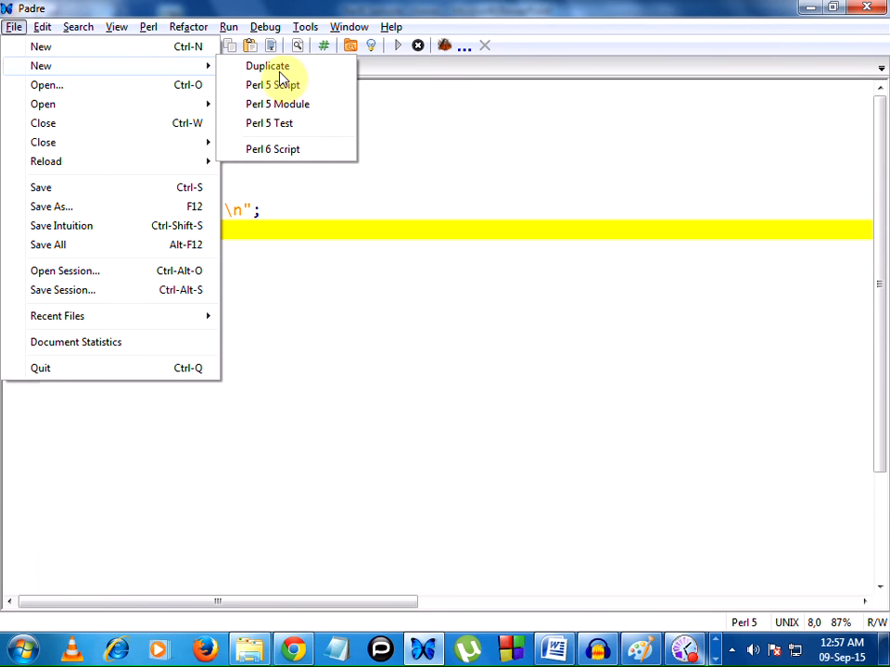
click(271, 84)
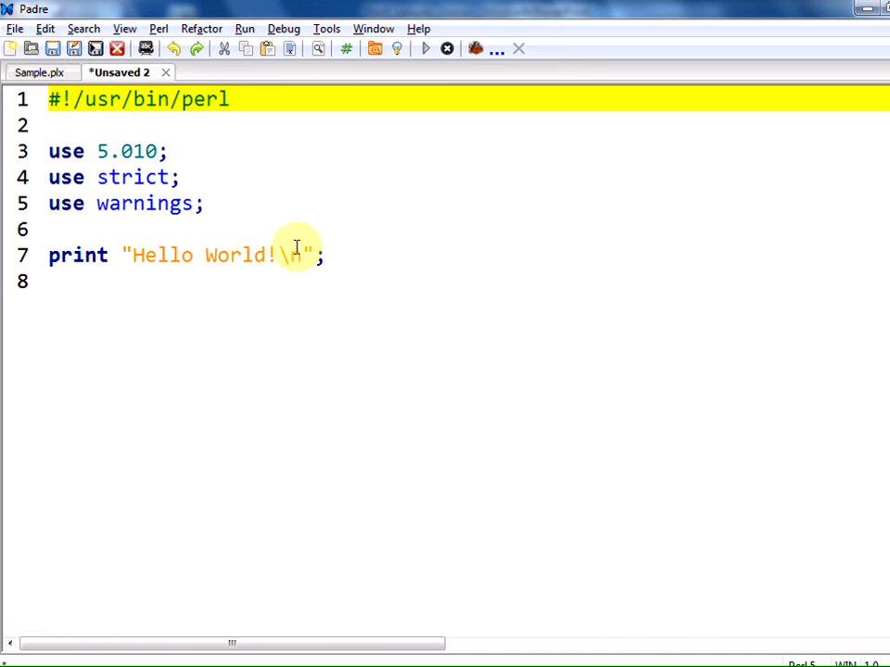
- Write '#Program to to check a number is prime or not' on line 2
click(227, 125)
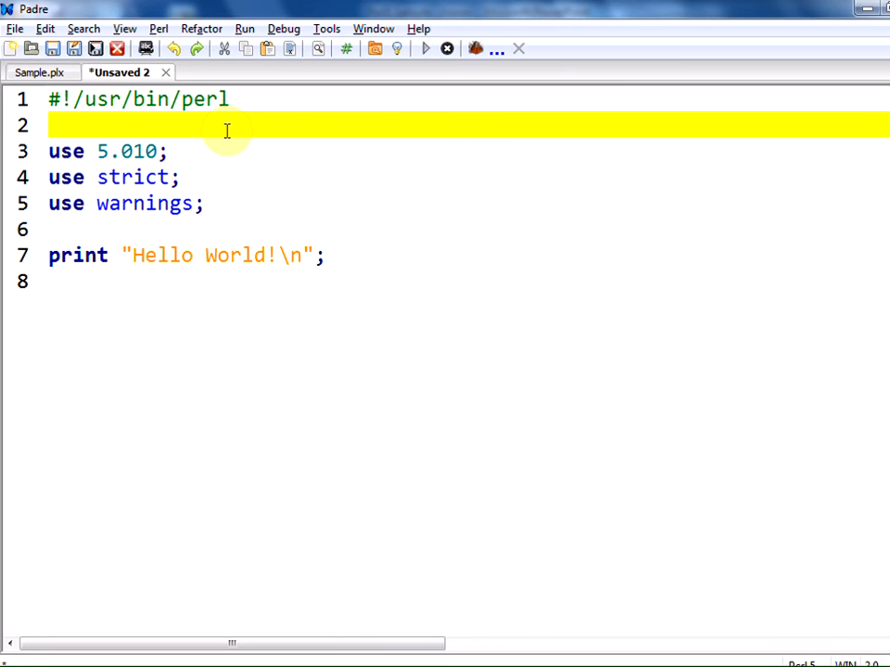
text(#)
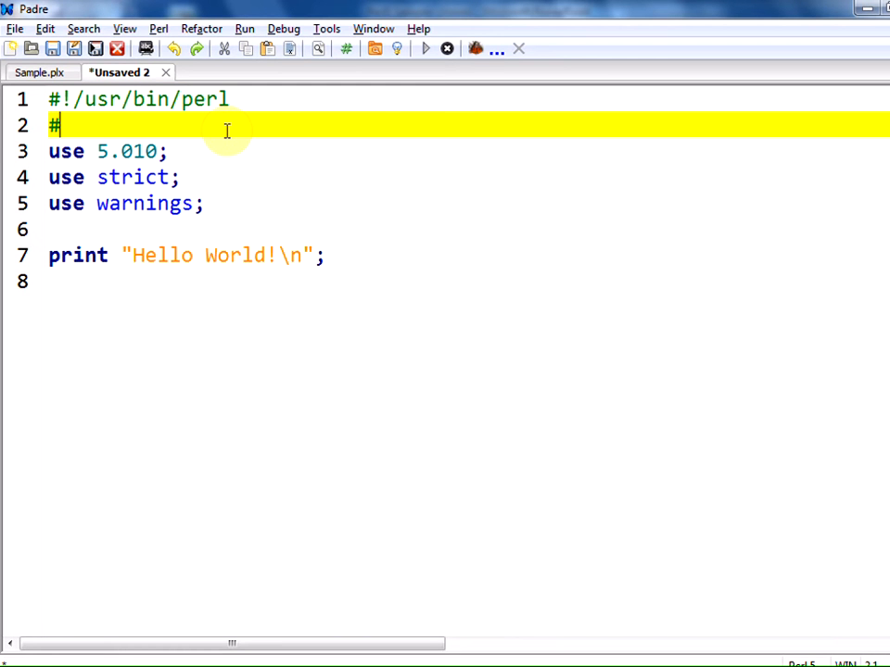
text(Program to to check a nu)
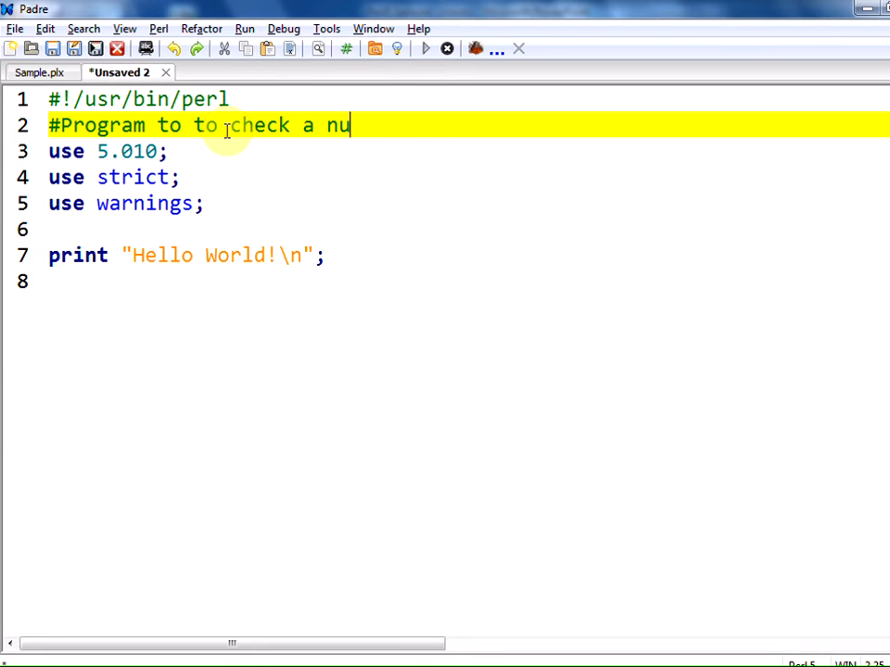
text(mber is prime)
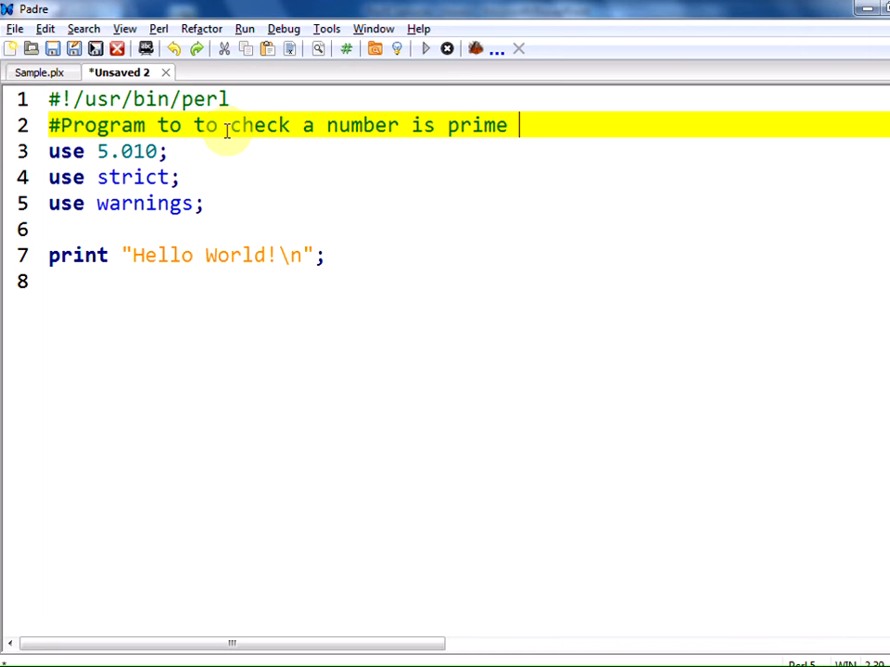
text(or not)
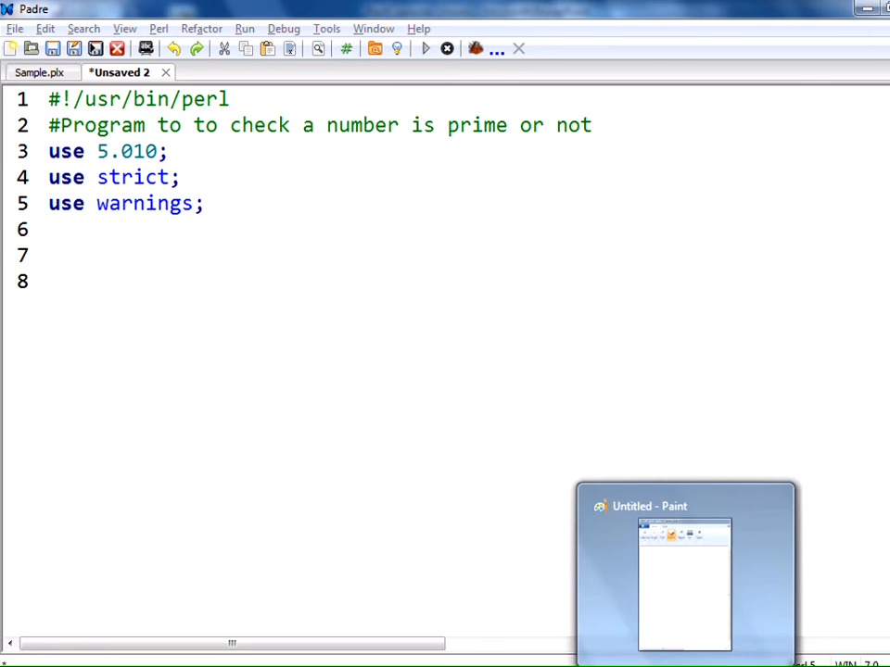
- In Paint, sketch the 1-to-n bracket and candidates 2, 3 … n-1
click(686, 584)
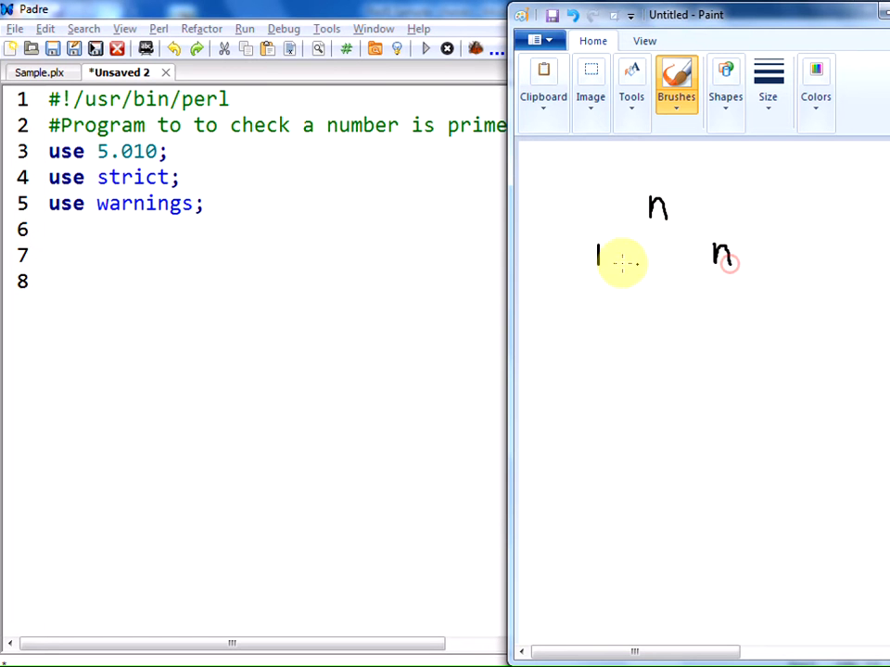
drag(612, 269, 700, 271)
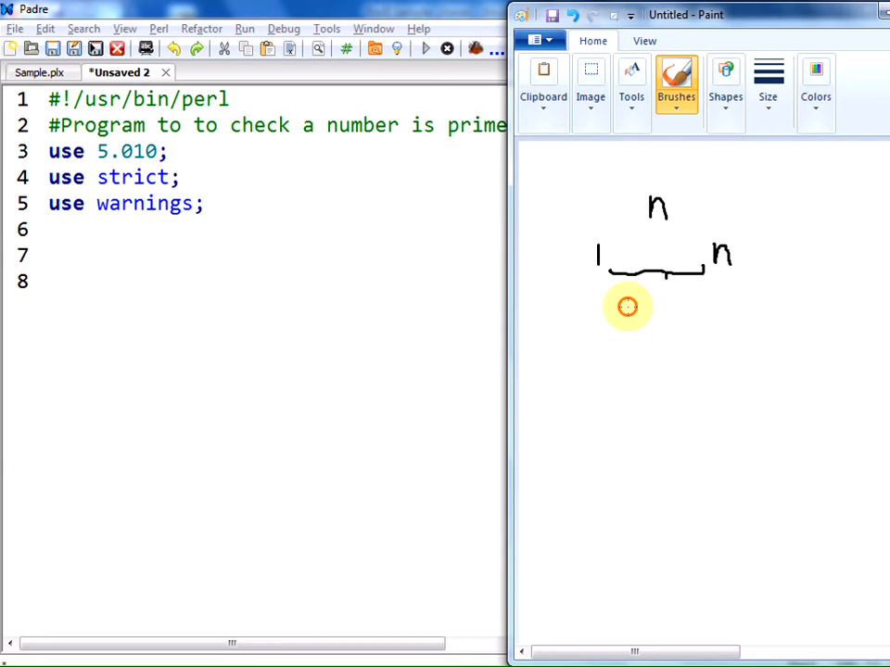
drag(630, 302, 639, 320)
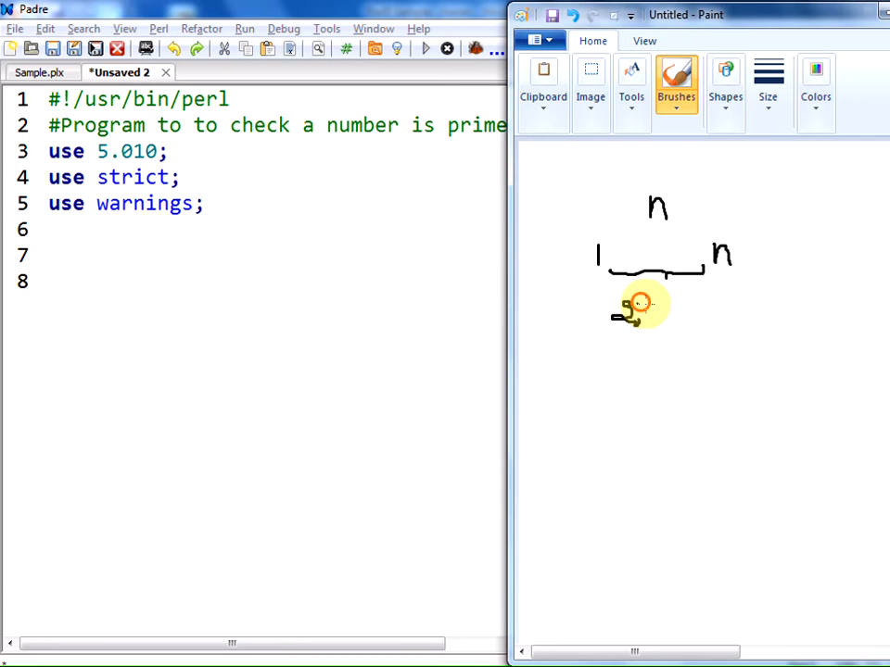
drag(635, 310, 719, 318)
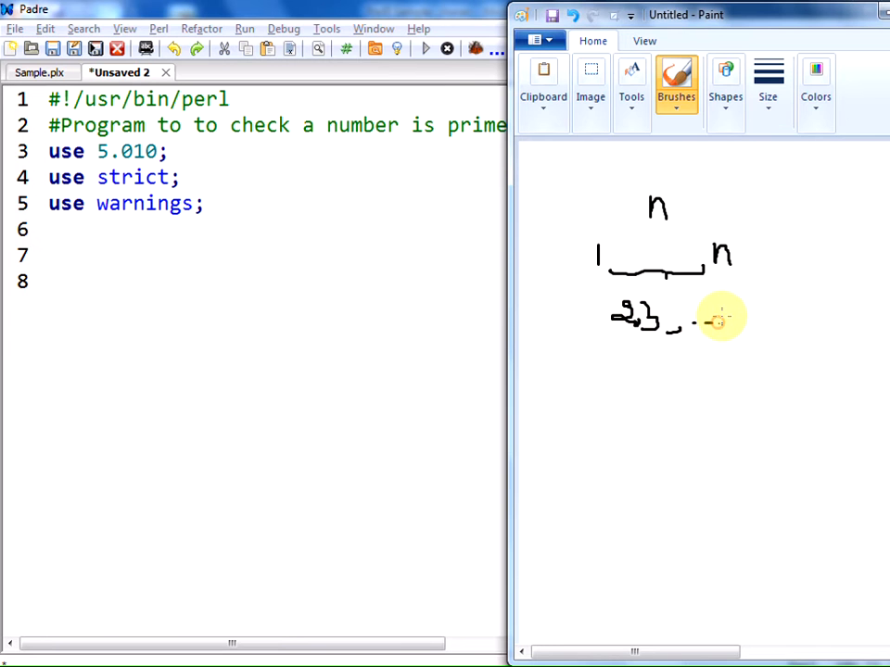
drag(714, 315, 760, 306)
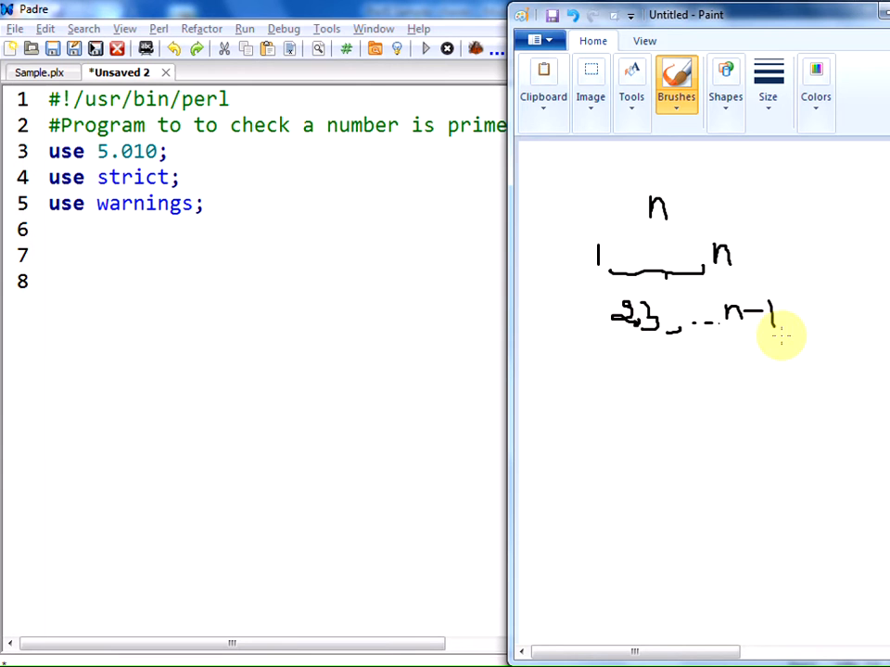
- Mark the top n and draw a percent sign below the sequence
drag(672, 211, 728, 190)
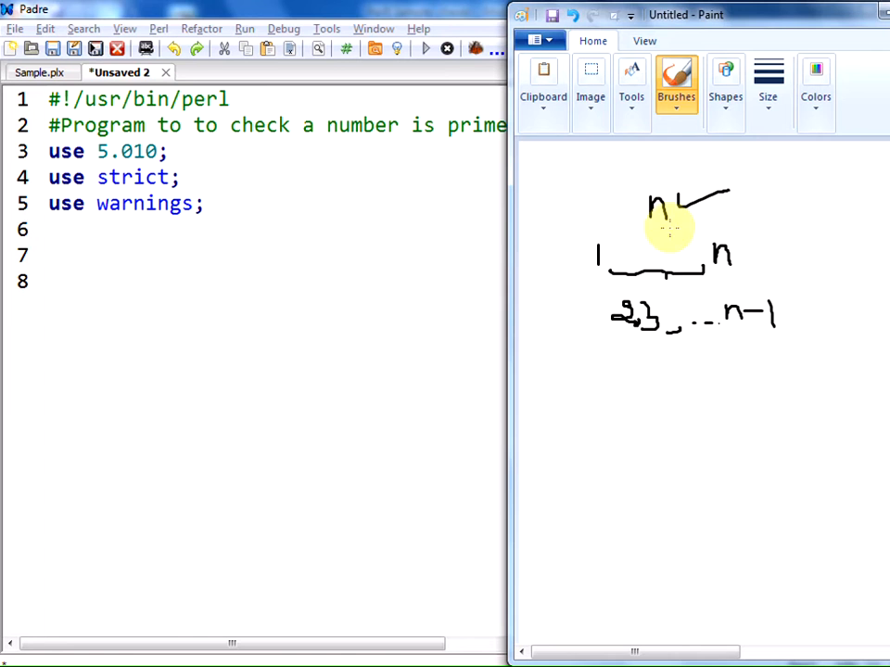
mouse_move(616, 371)
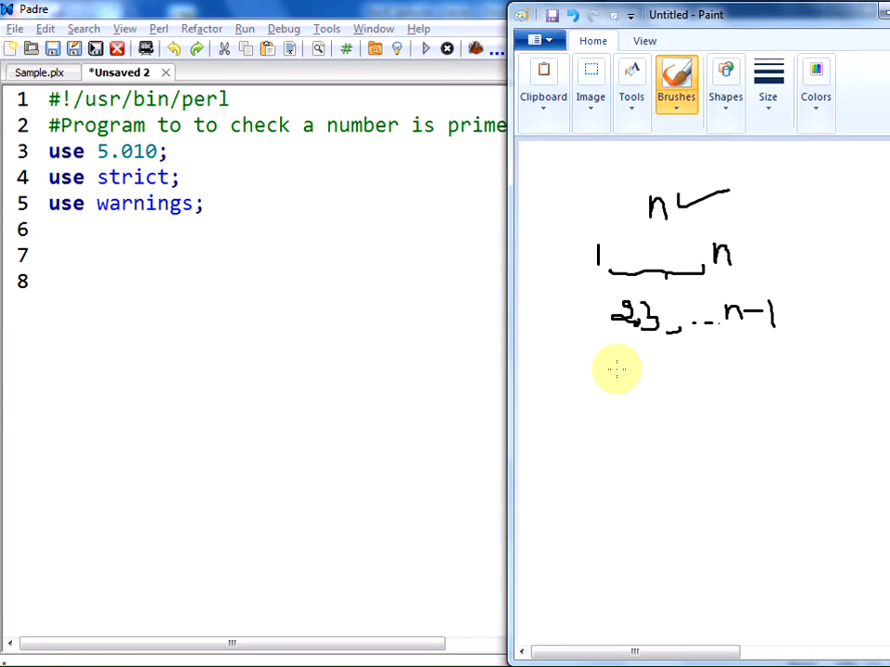
drag(612, 366, 619, 362)
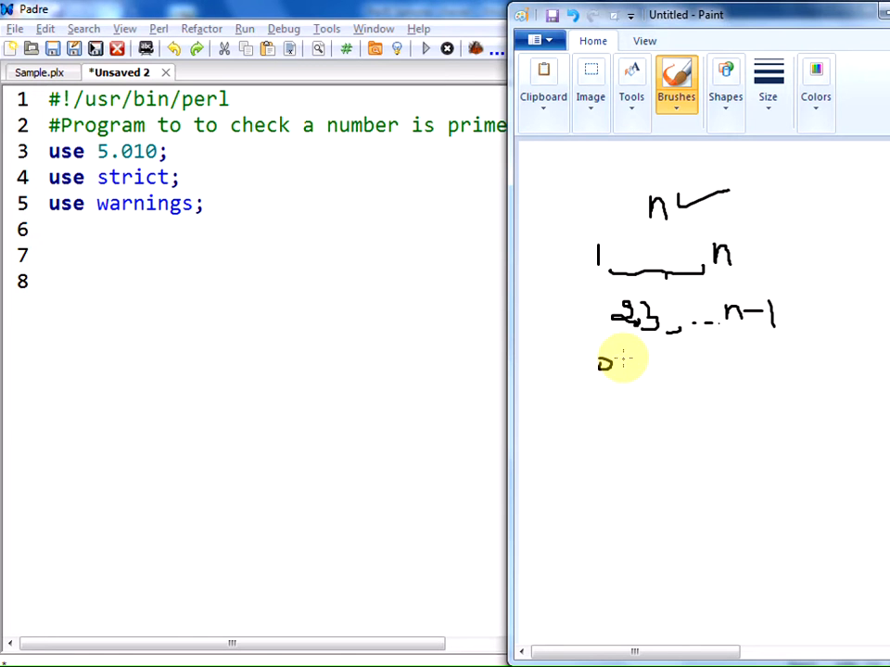
drag(623, 357, 605, 410)
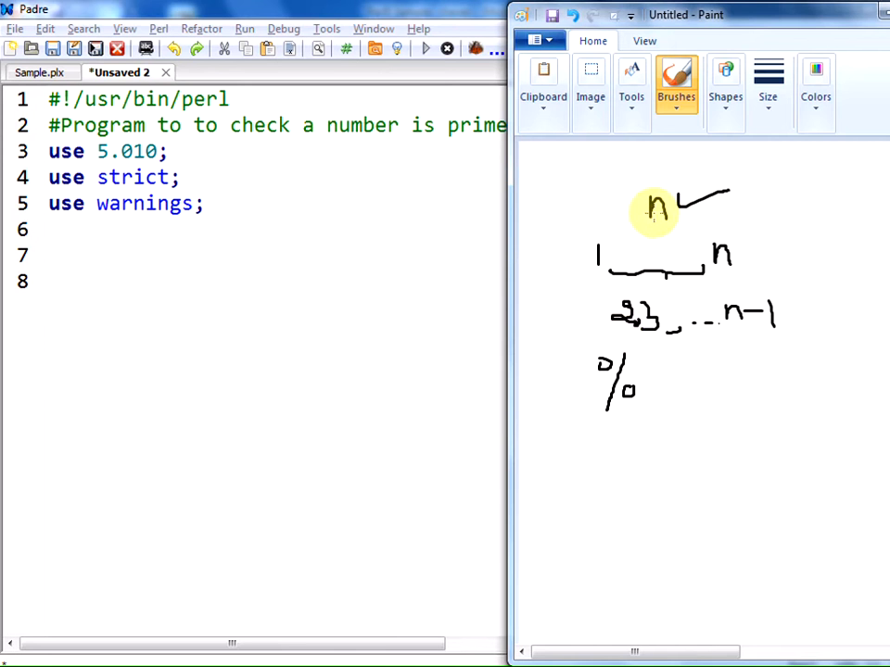
mouse_move(665, 230)
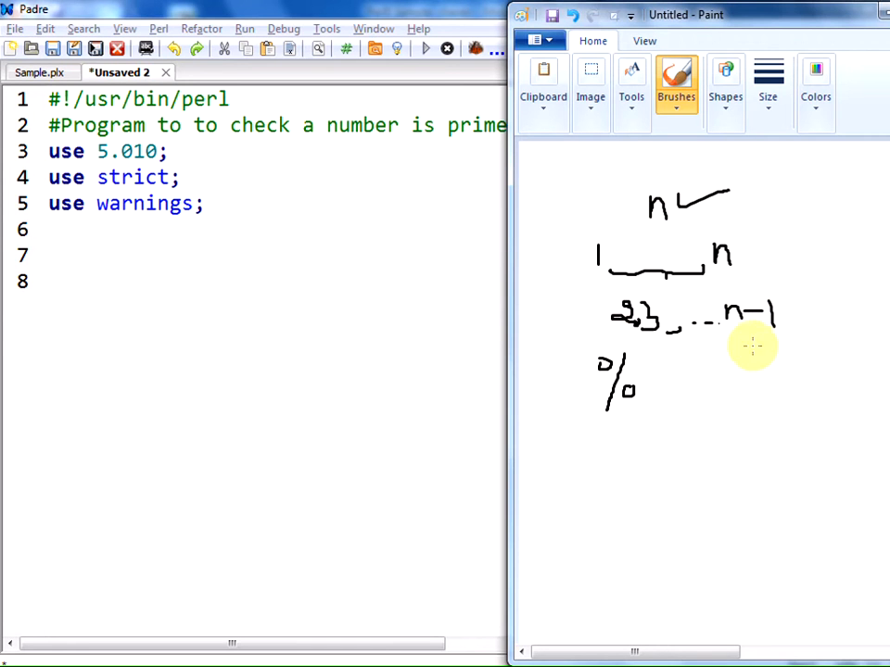
mouse_move(652, 375)
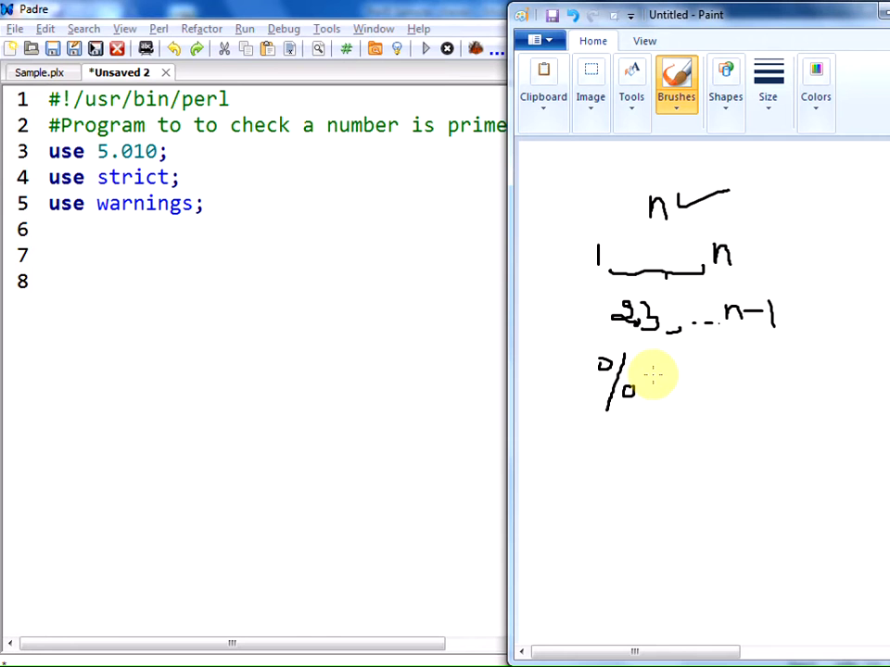
- Write '= 0' after the percent sign and circle the modulo expression
drag(658, 375, 704, 375)
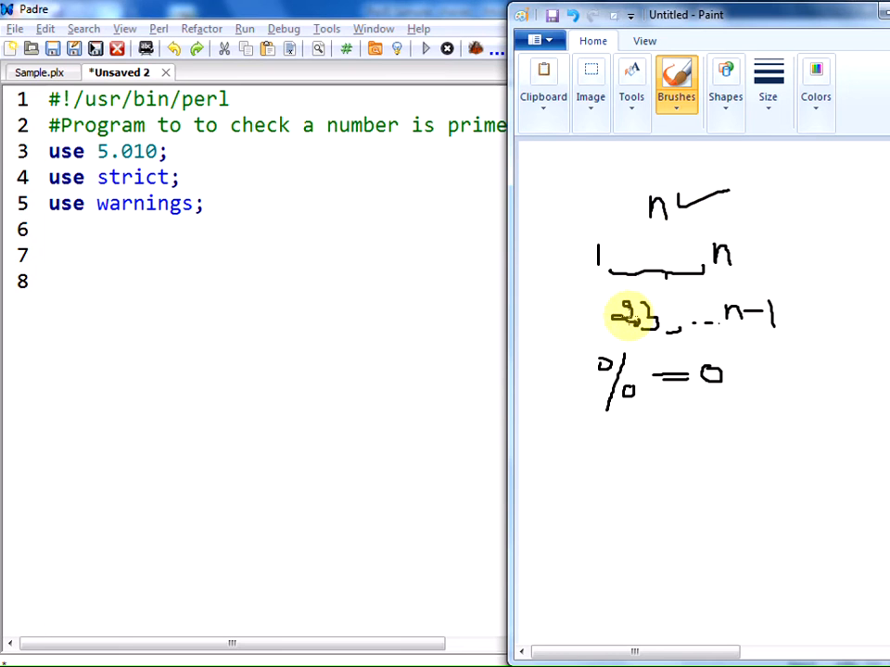
mouse_move(653, 213)
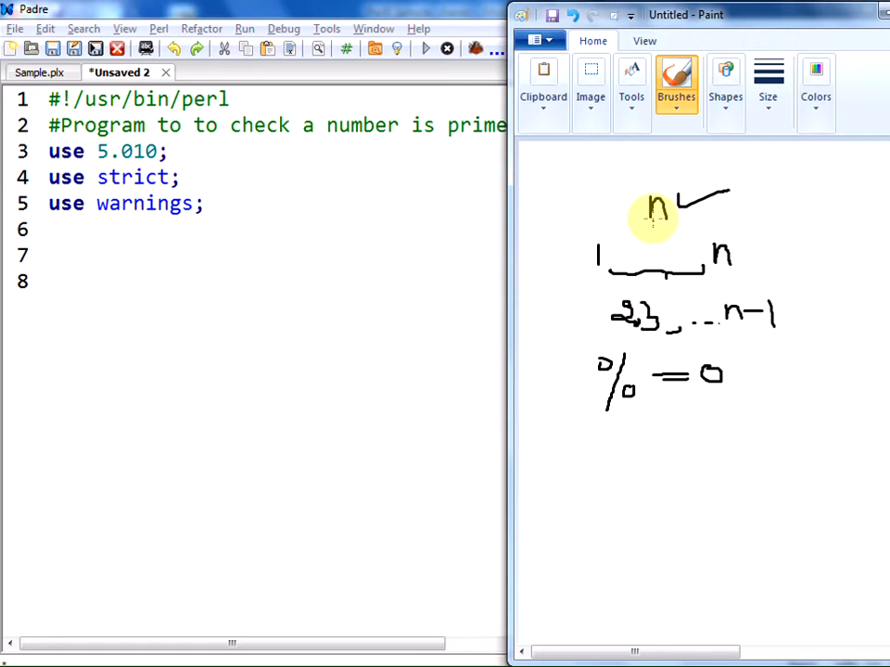
mouse_move(630, 313)
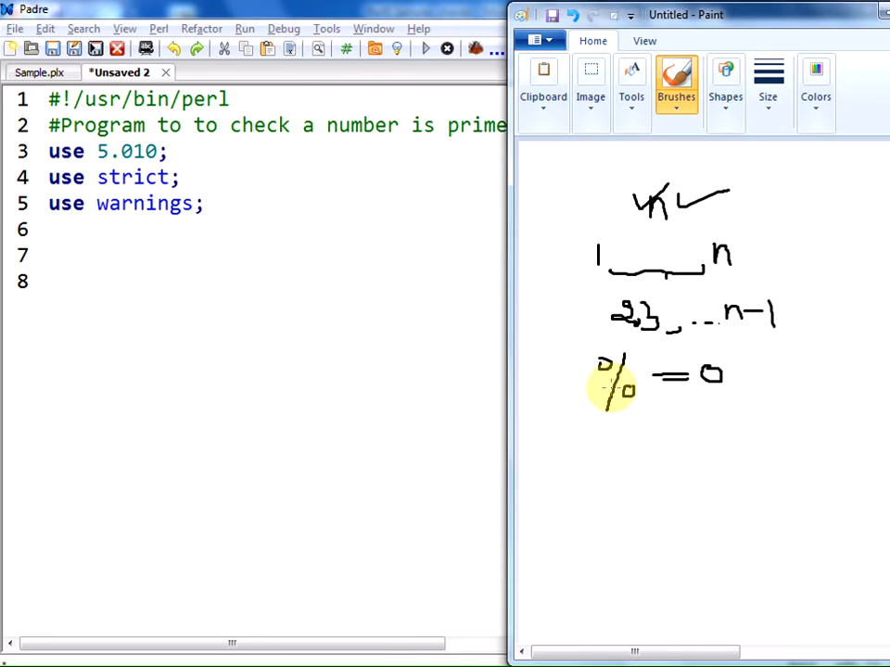
drag(593, 357, 658, 408)
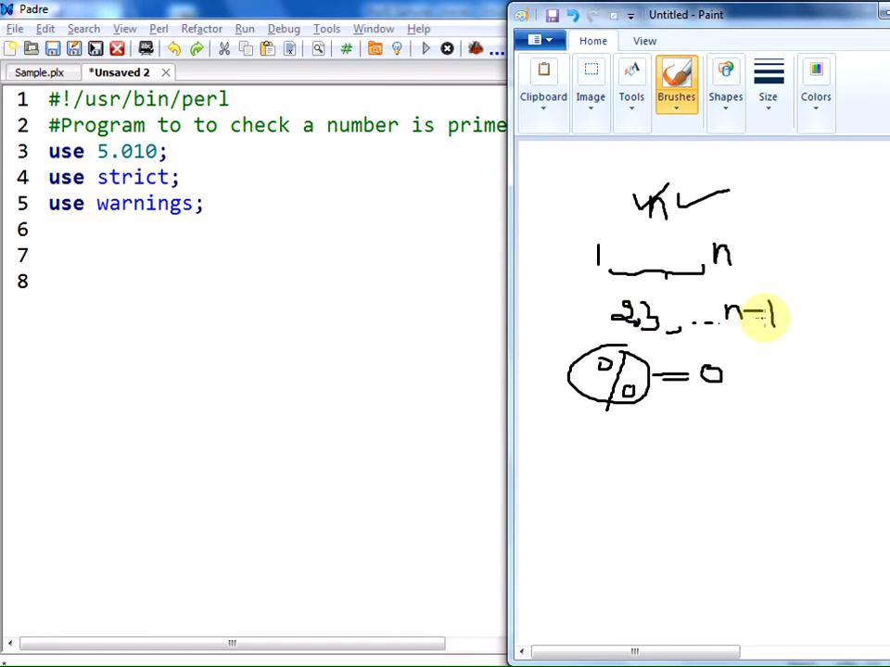
mouse_move(625, 316)
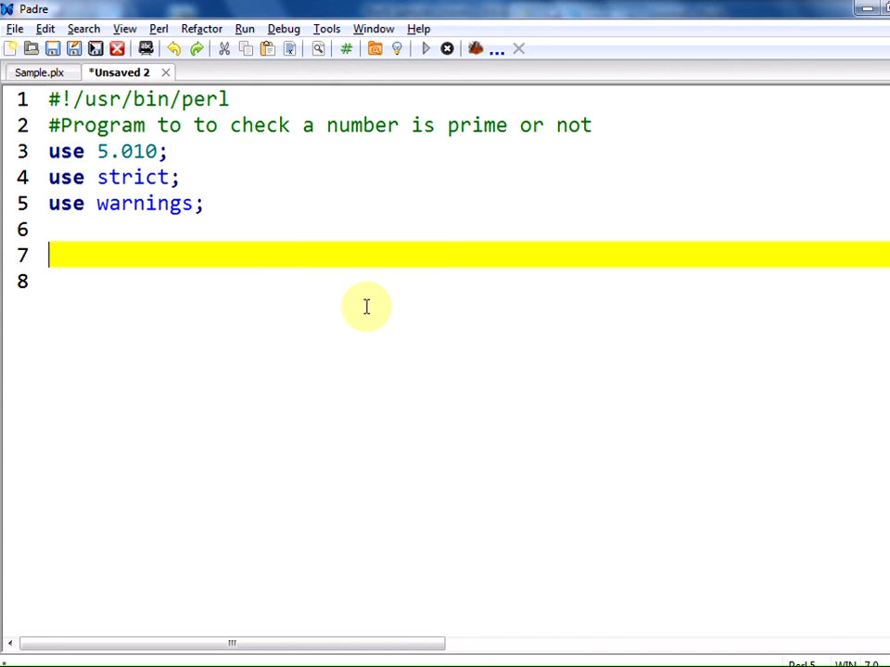
- Declare my $n and print the prompt 'Enter a positive integer :'
text(My)
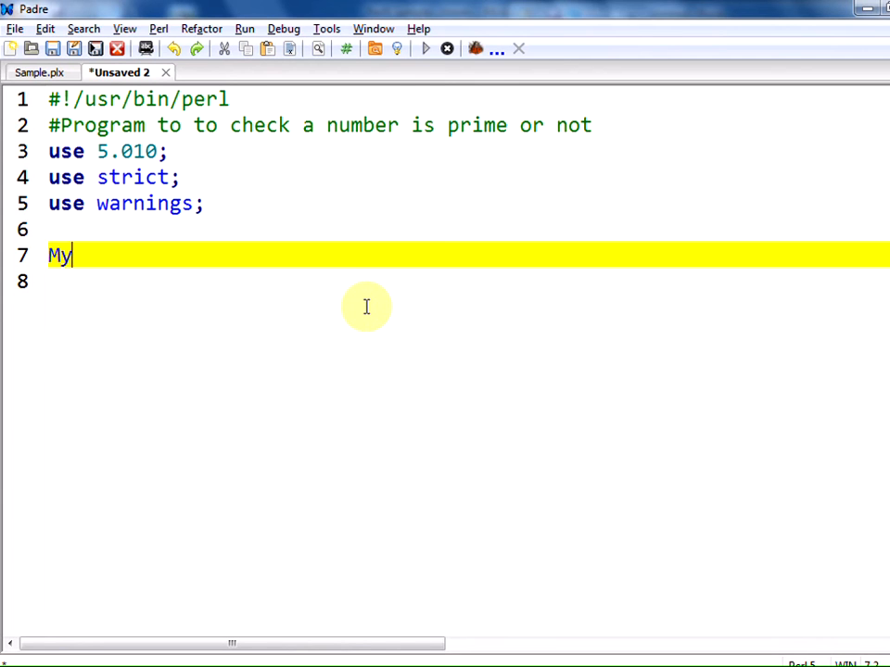
key(Backspace)
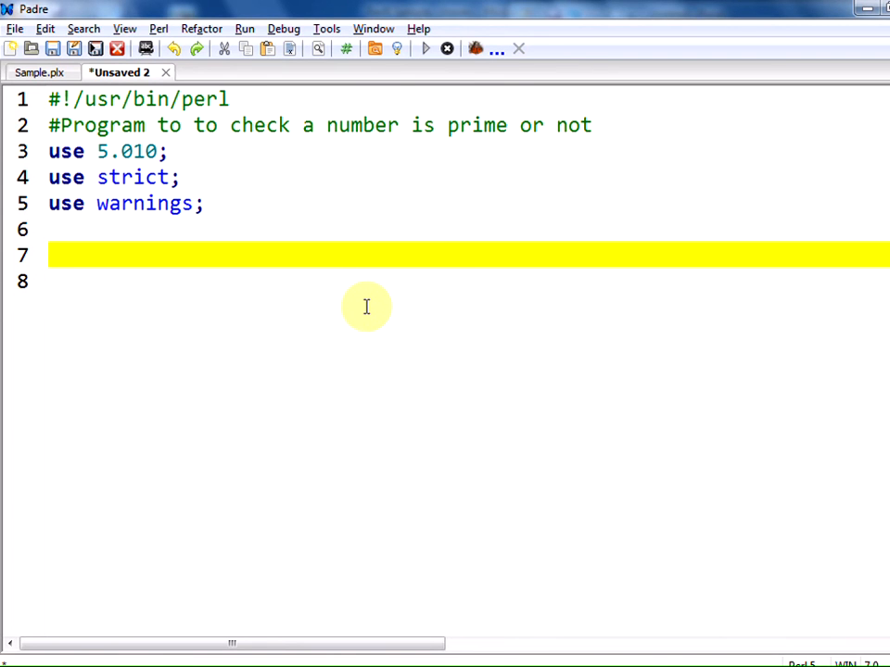
text(my)
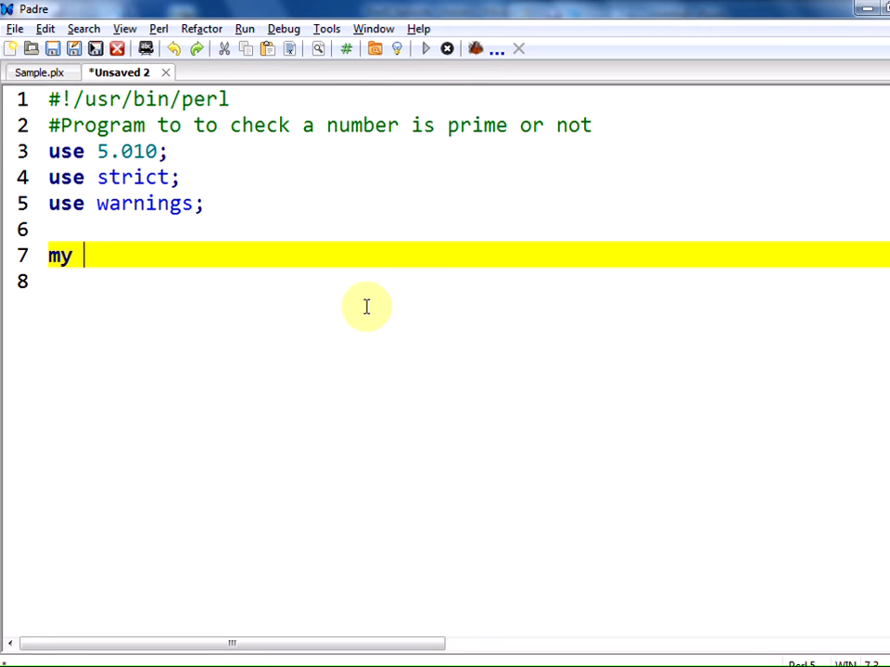
text($n;)
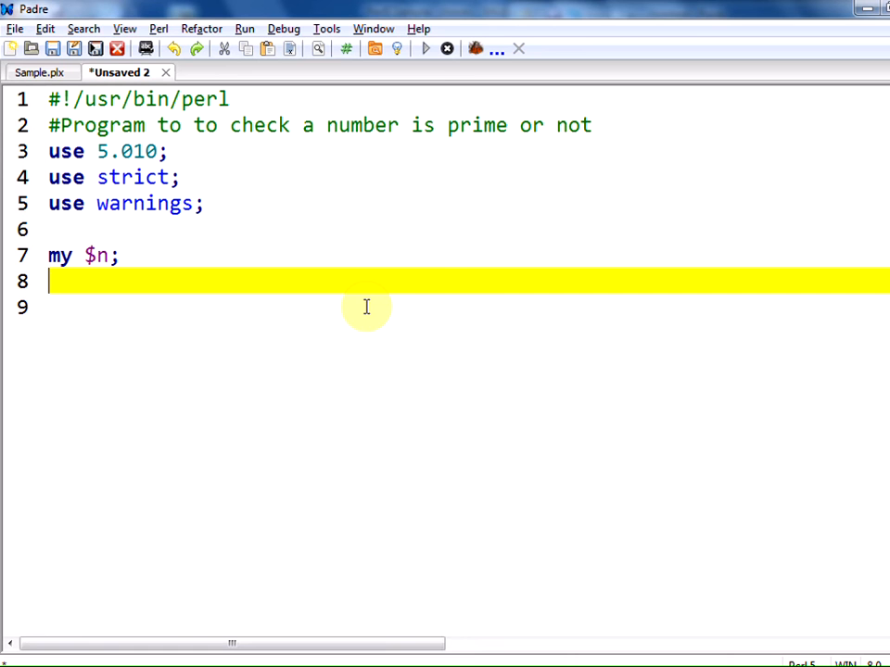
text(print)
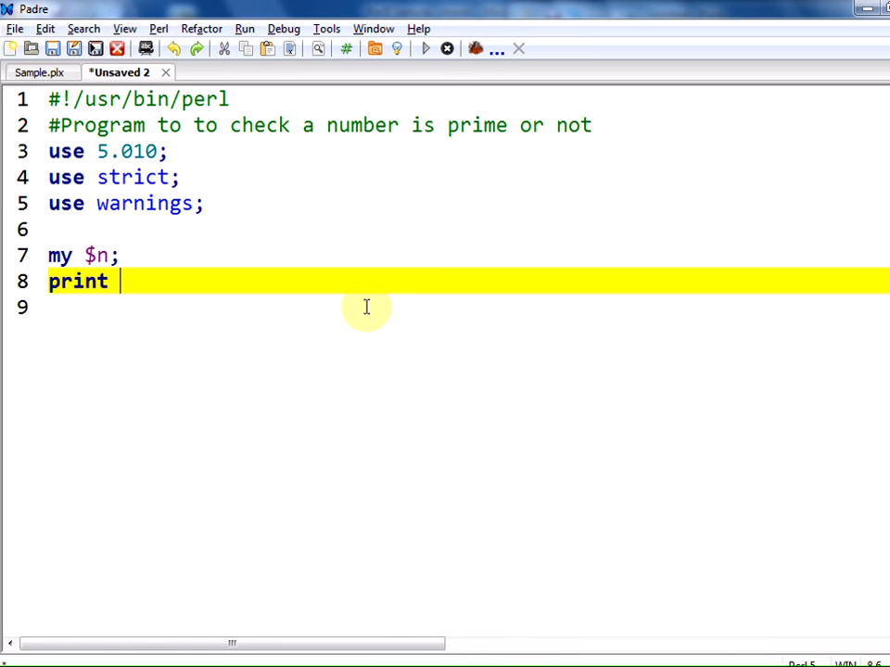
text("";)
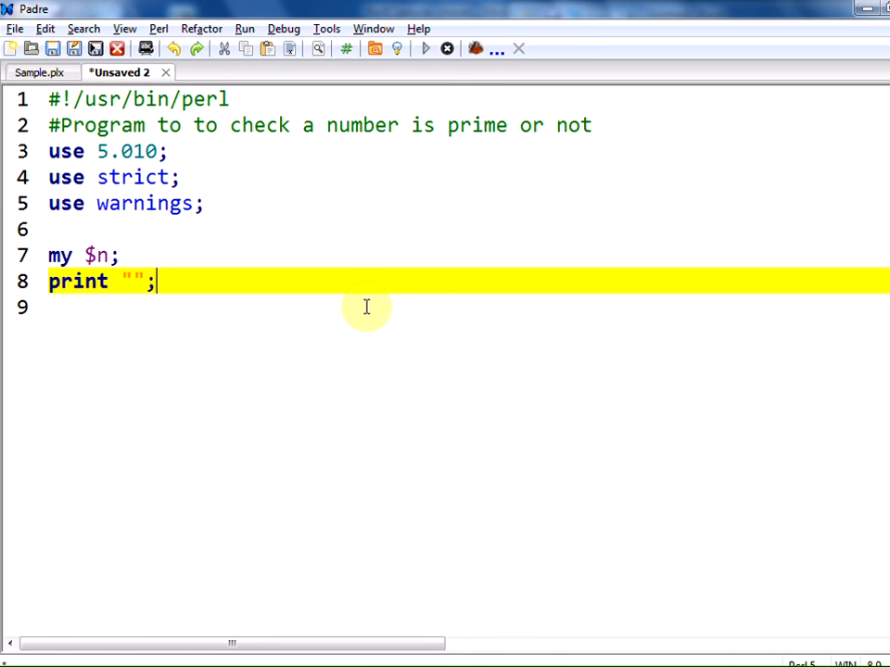
text(E)
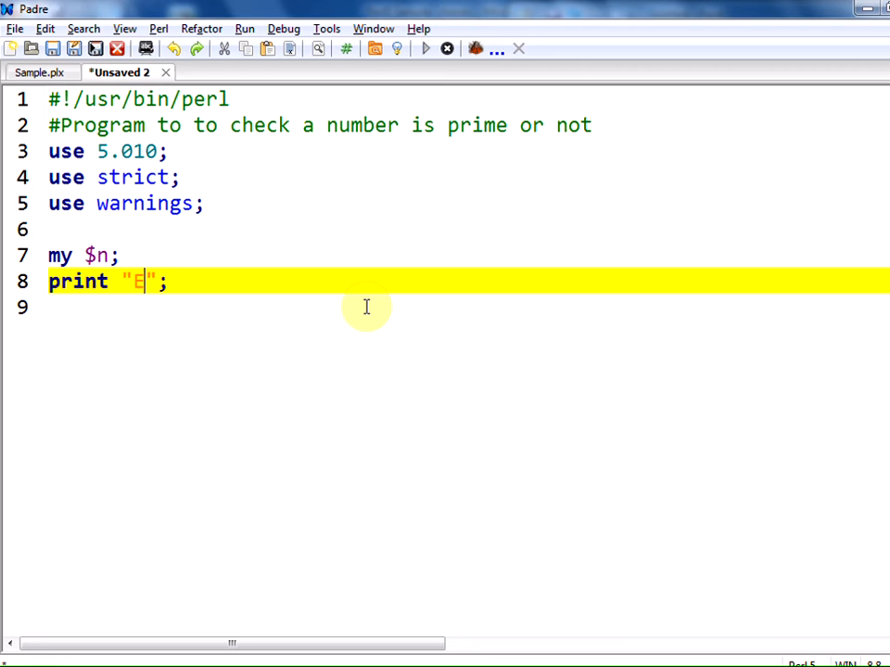
text(nter a positive integer :)
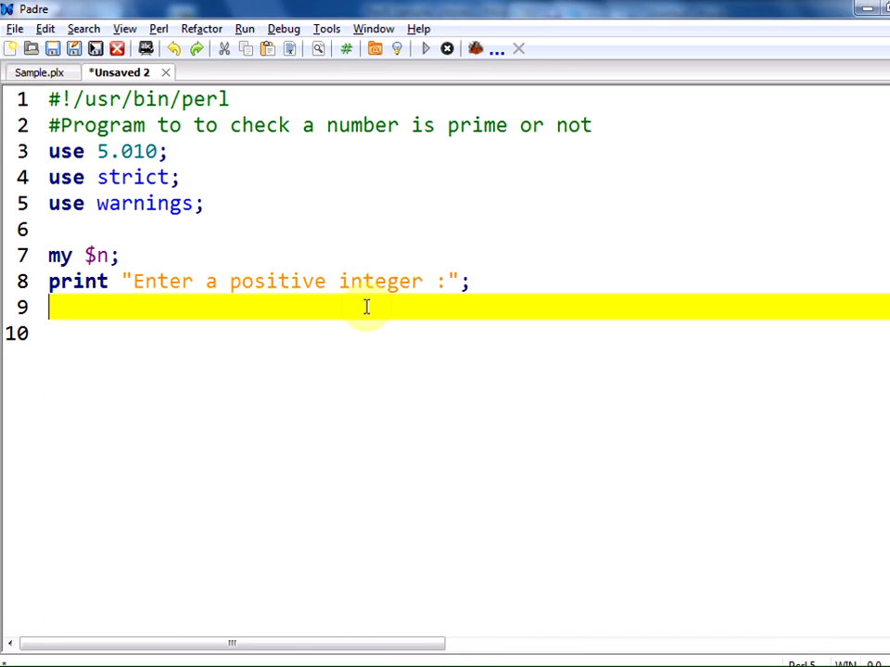
- Read the input with chomp($n=<STDIN>);
text(<>)
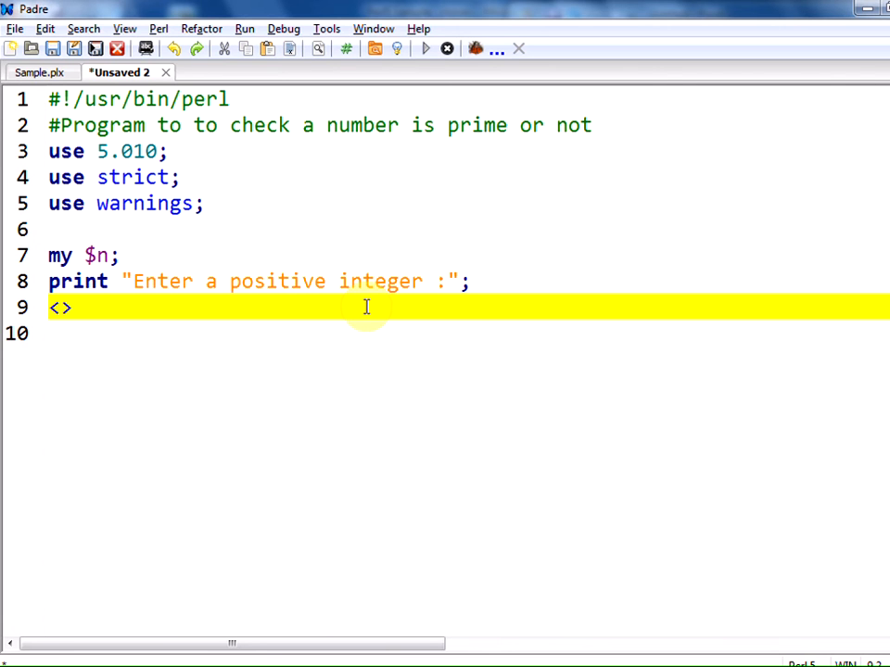
text(STDIN)
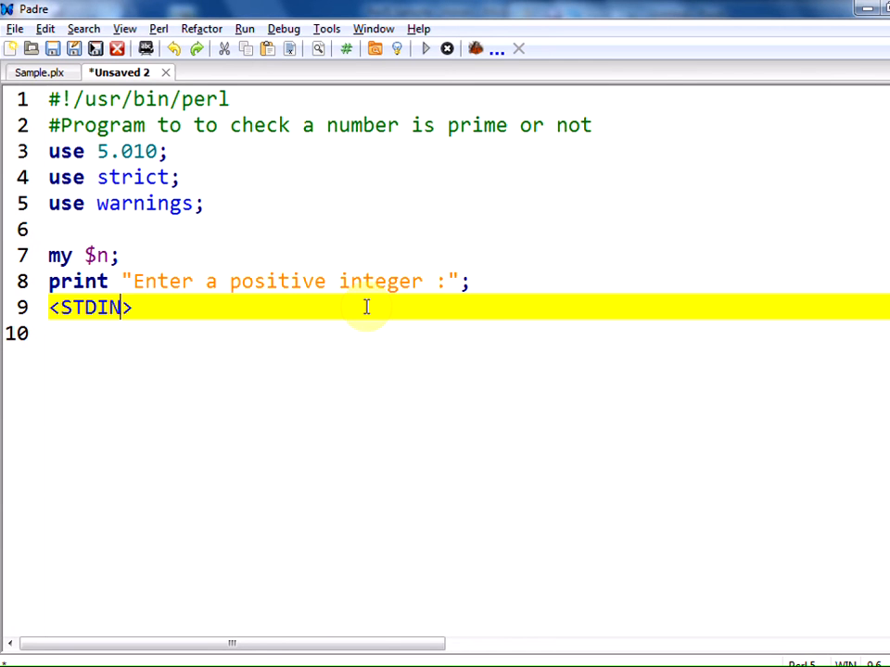
text(;)
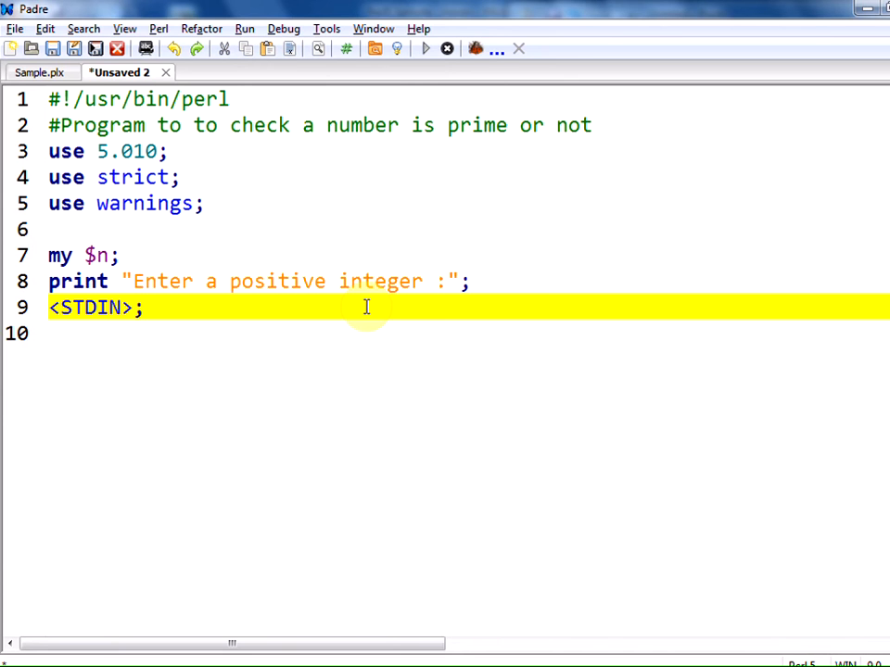
text($n)
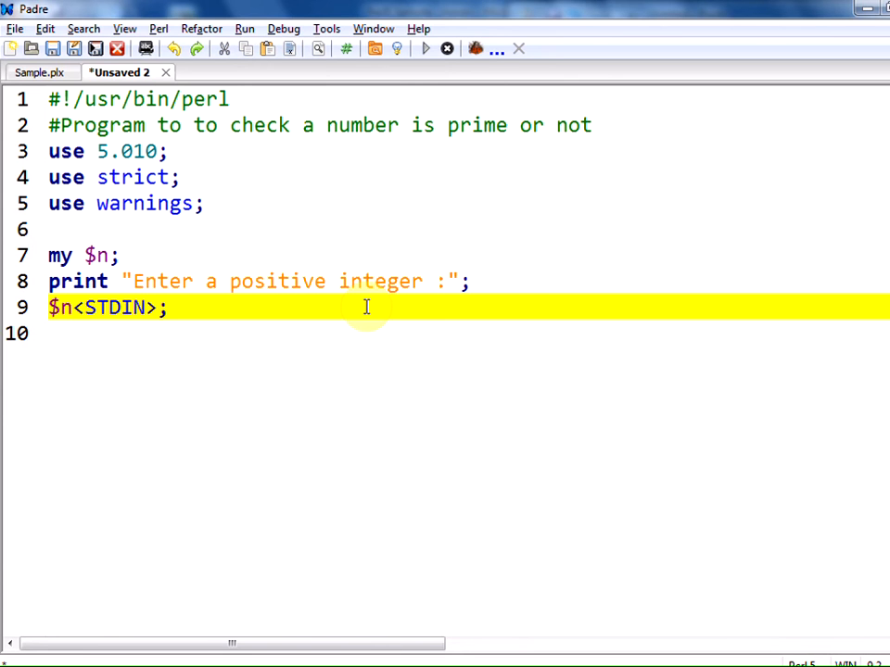
text(=)
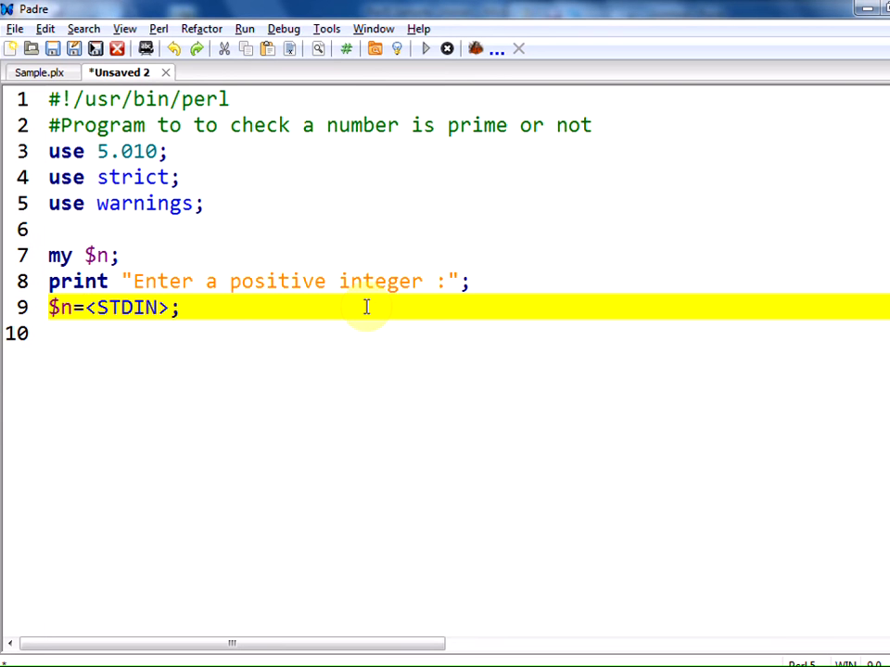
text(chomp)
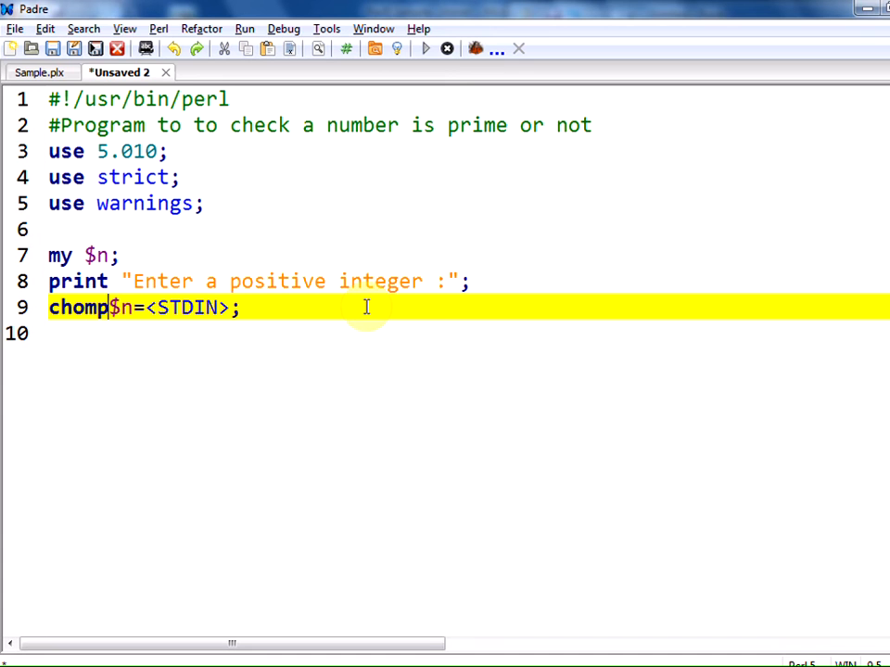
text(()
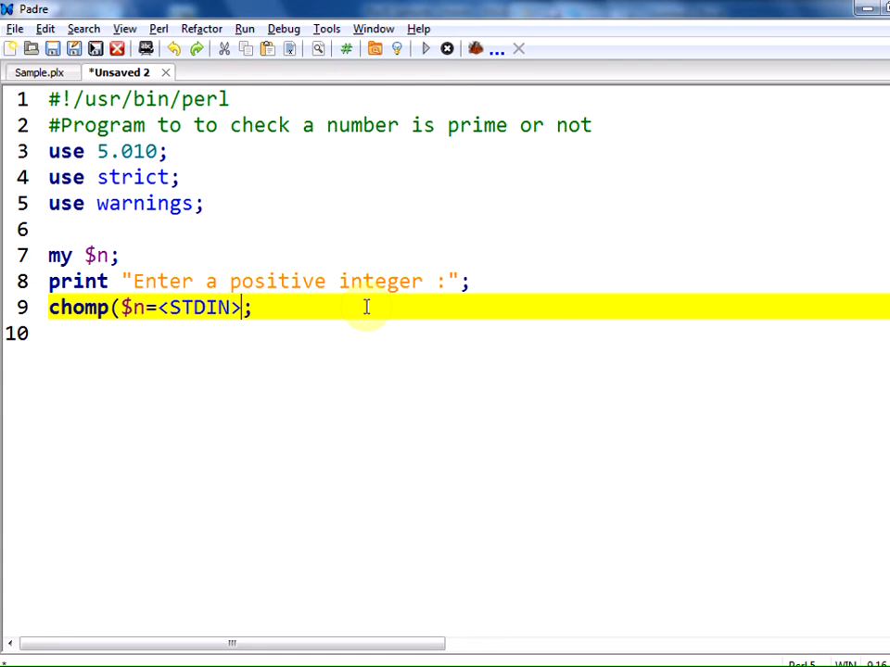
text())
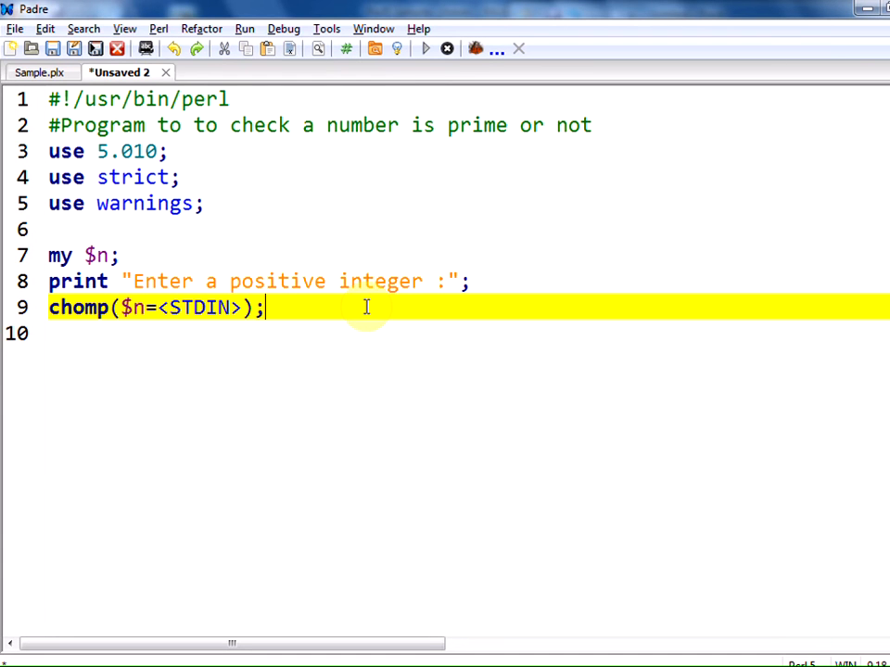
key(Return)
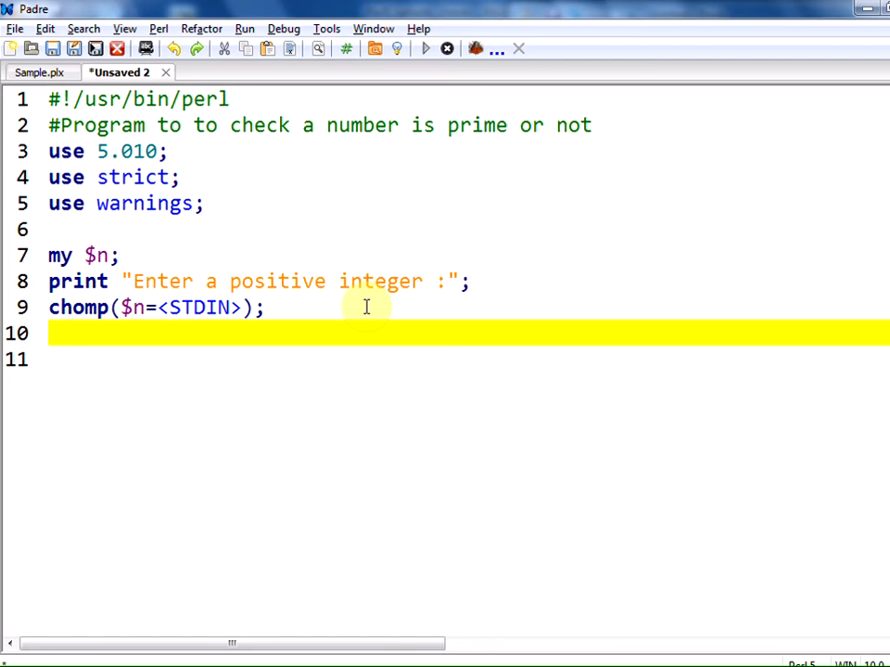
- Add my $i=2; on the next line
text(my)
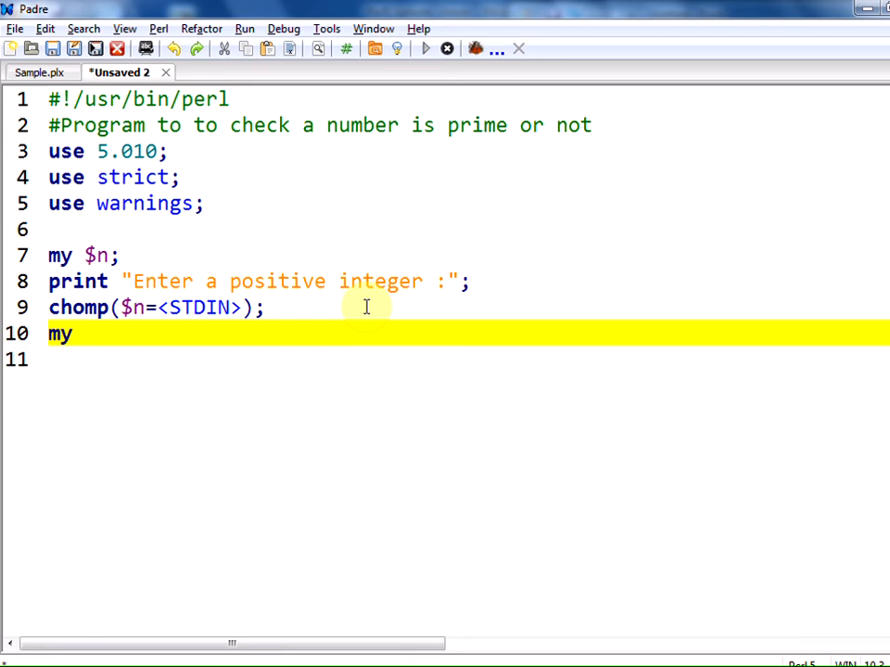
text($i)
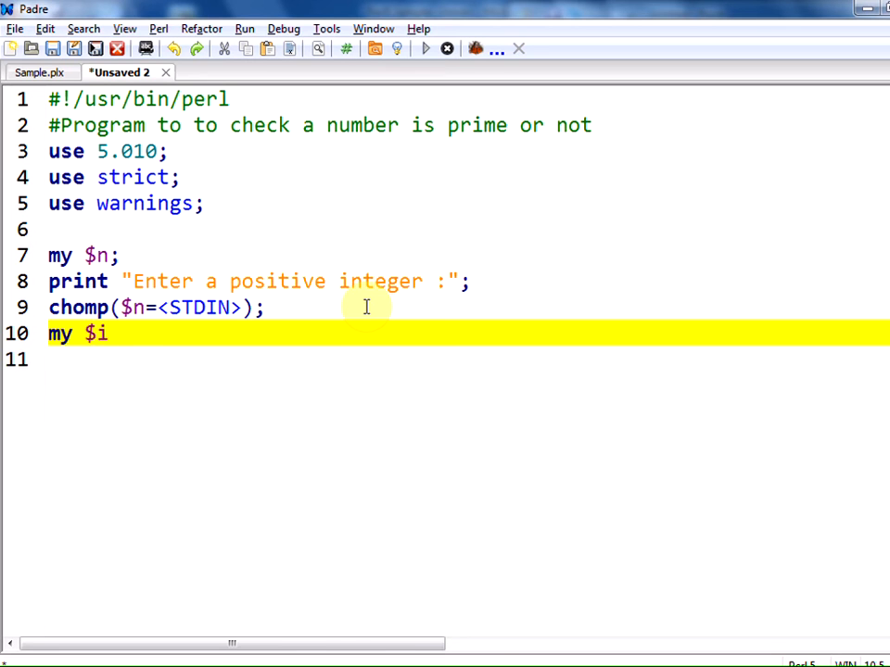
text(=2;)
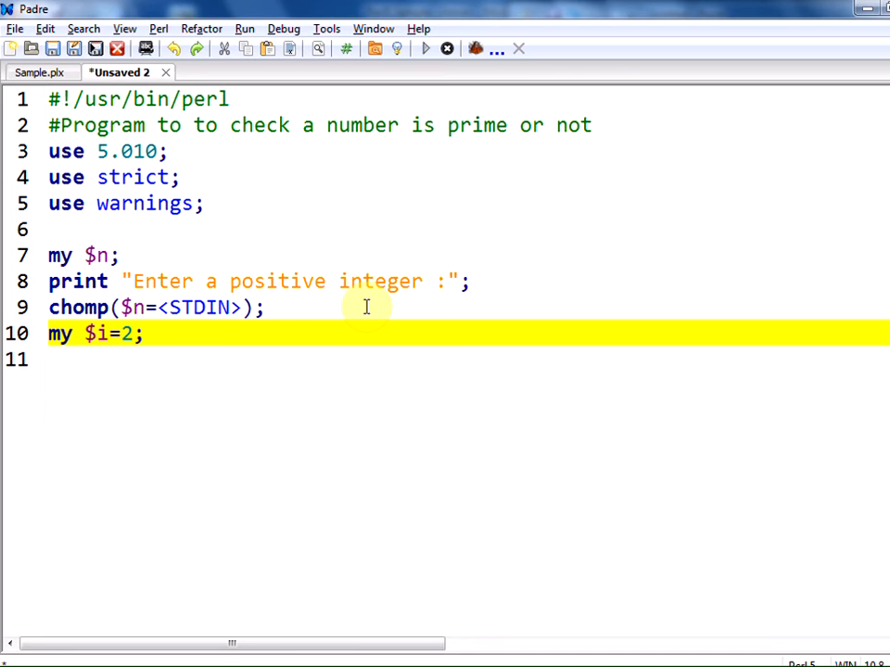
key(Return)
text(w)
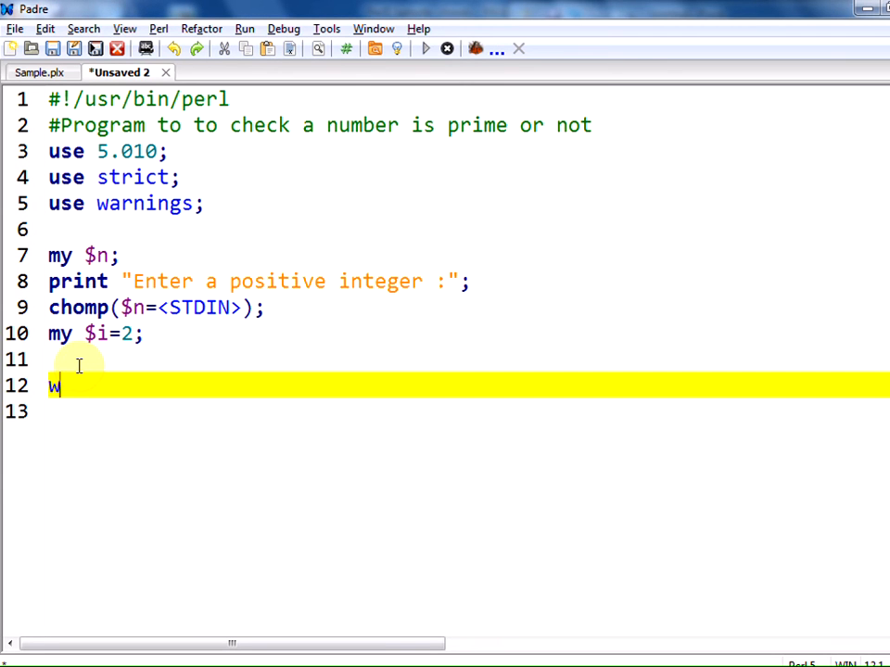
- Type the loop header while($i <= $n-1){} with an empty body
text(hile())
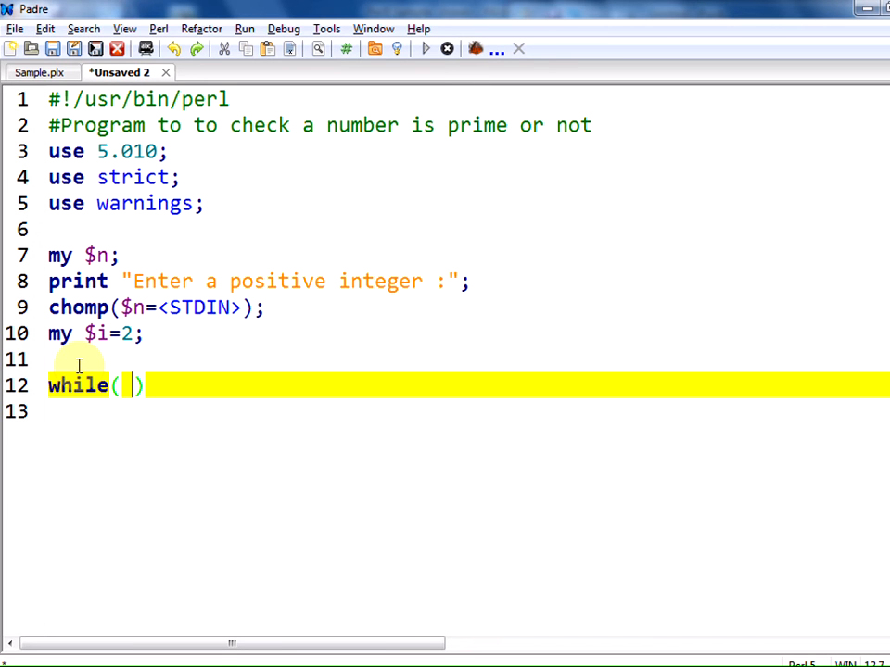
text($i)
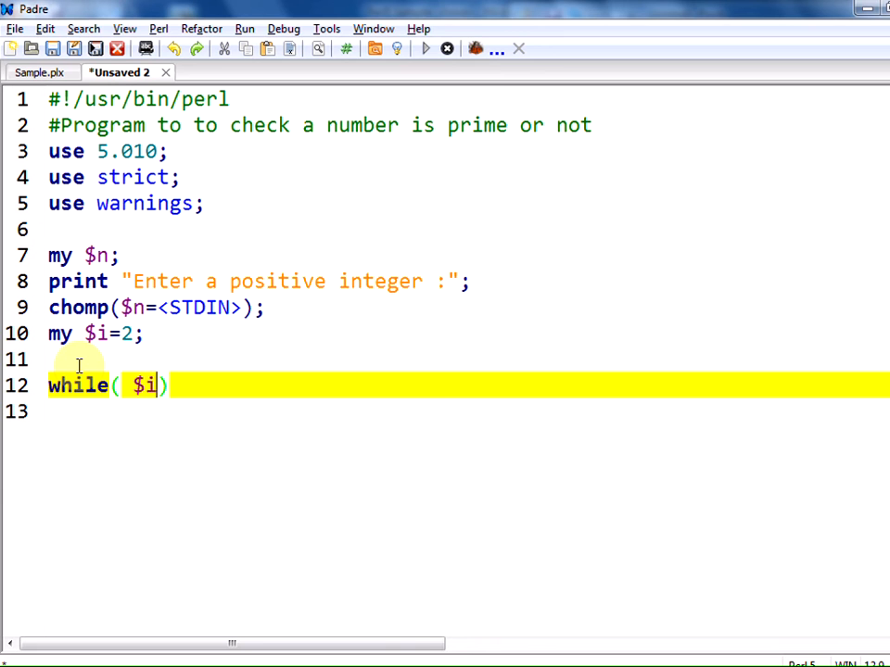
text(<)
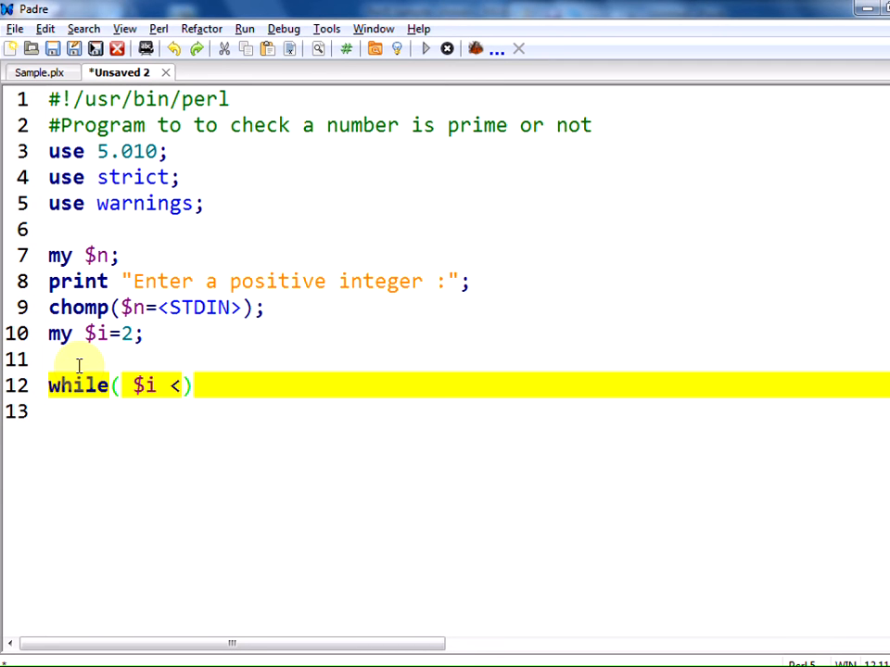
text(=)
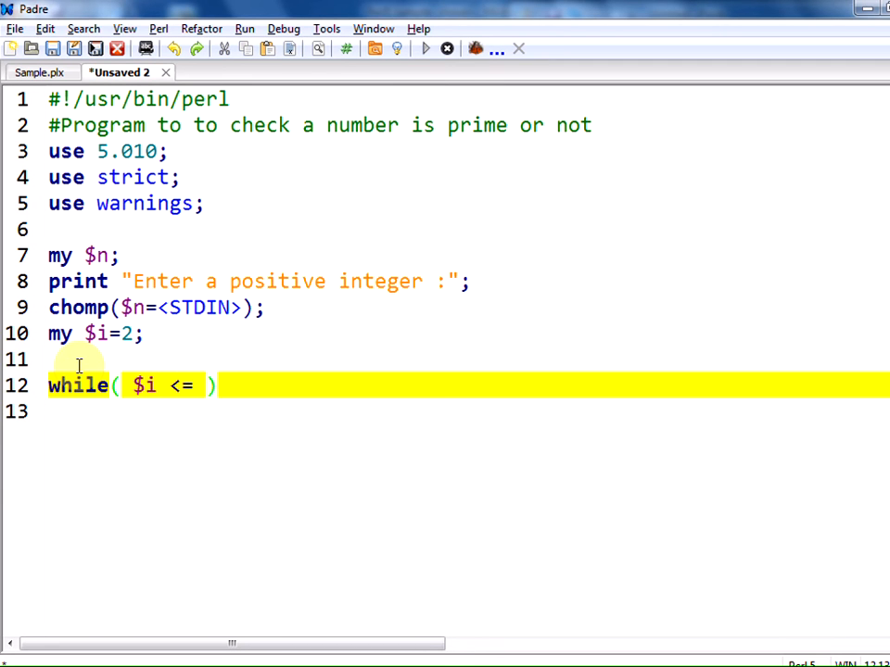
text($n-)
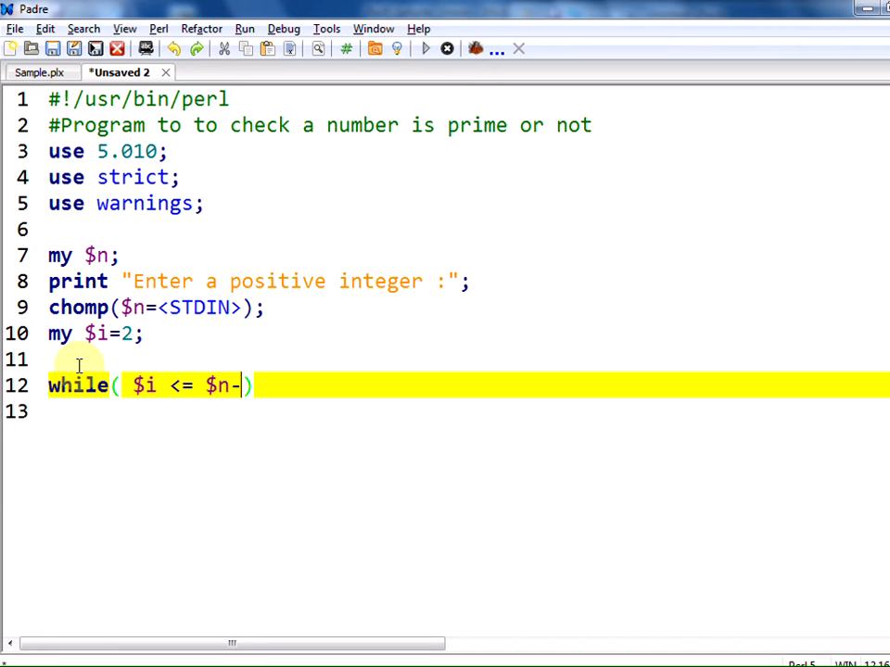
text(1)
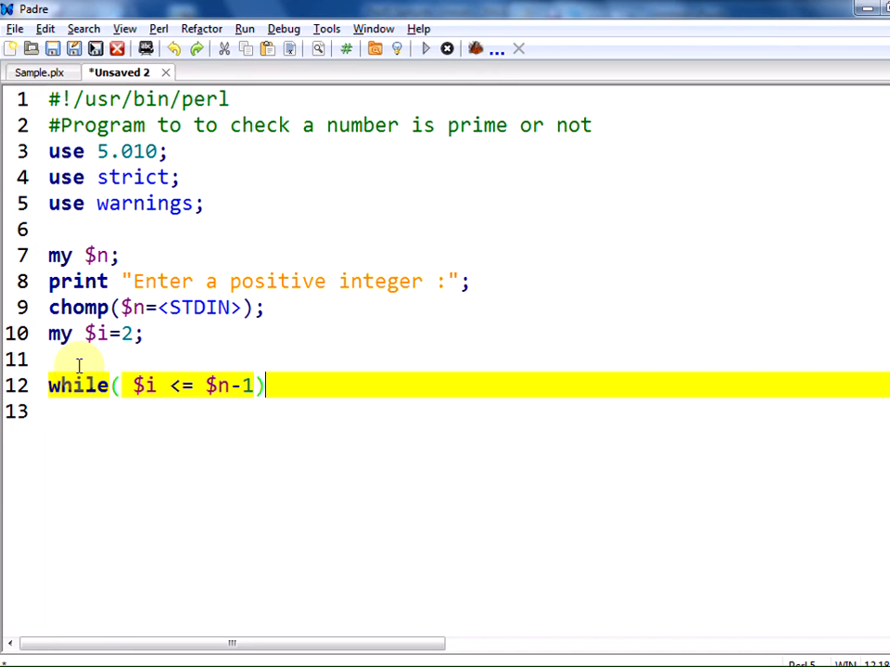
text({})
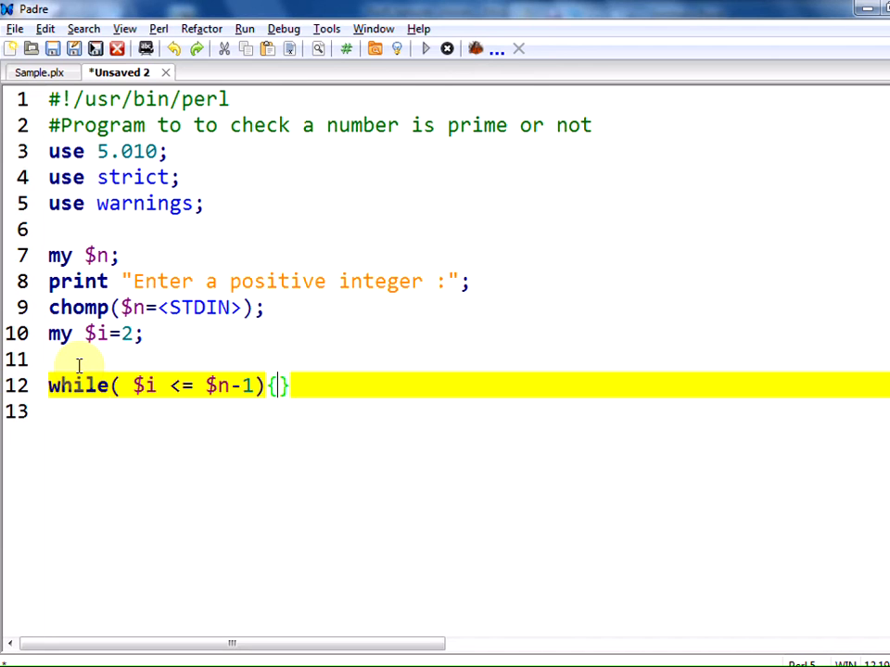
key(Return)
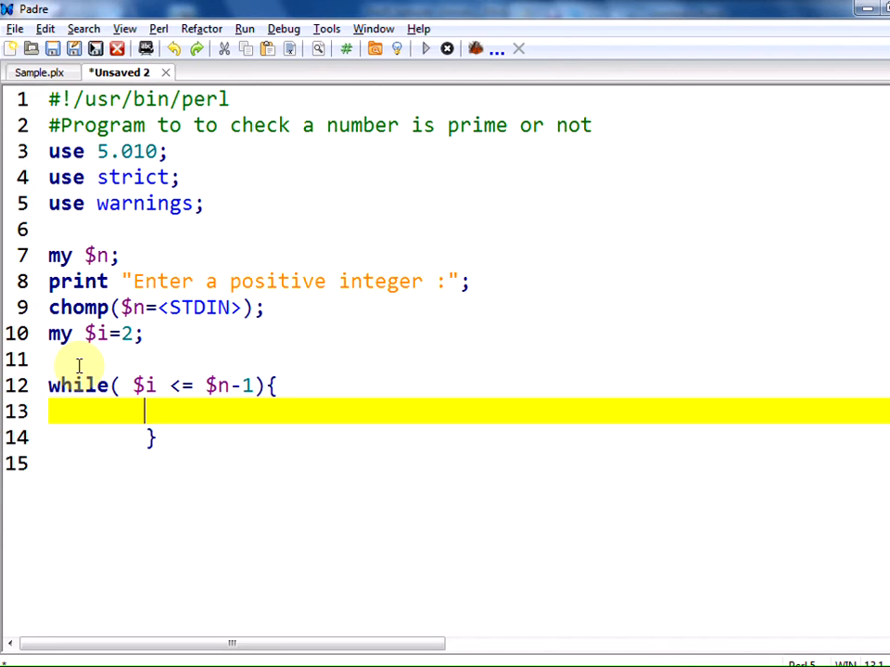
- Add an if($n%$i == 0){} block inside the loop
text(if())
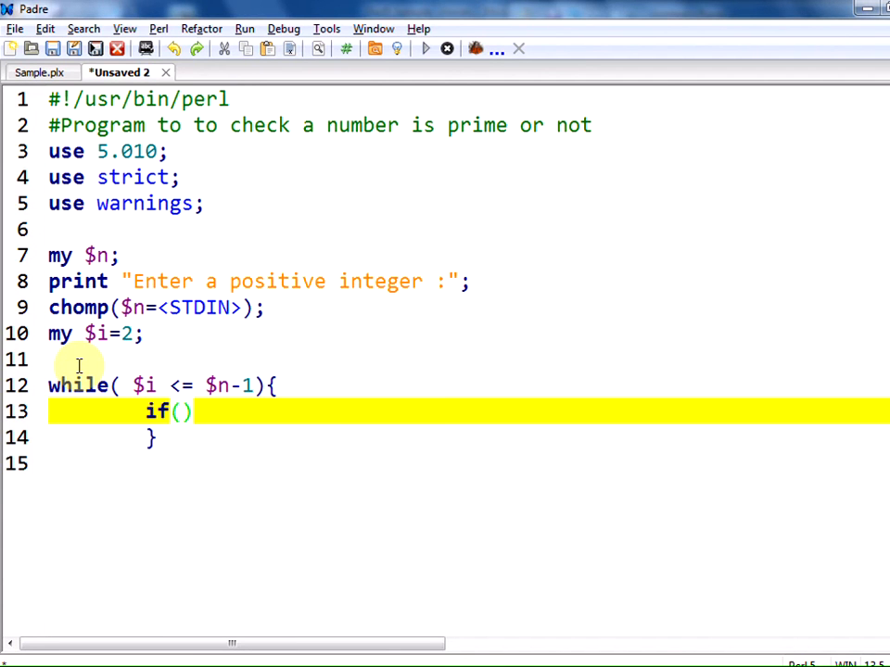
text($n)
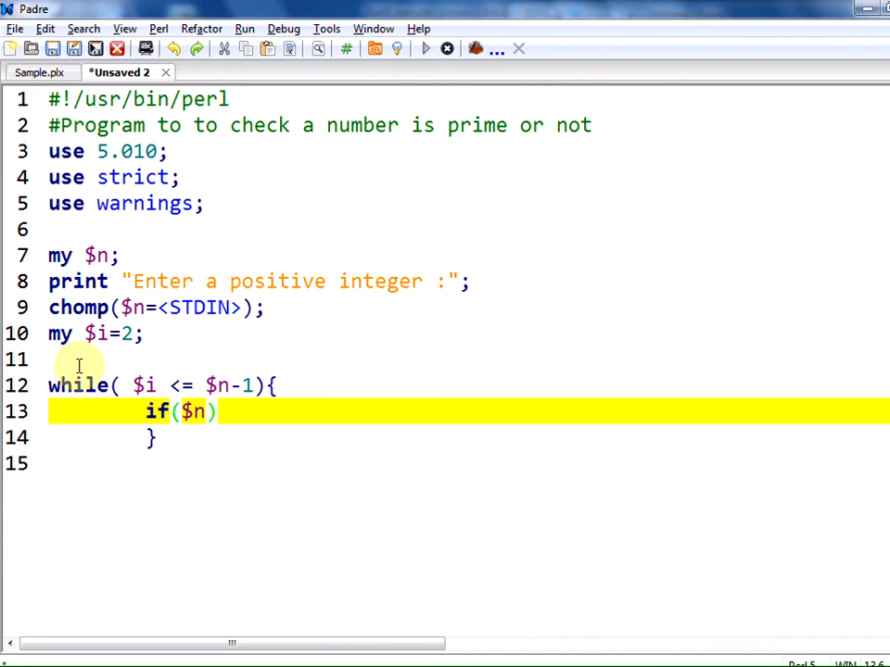
text(%$i)
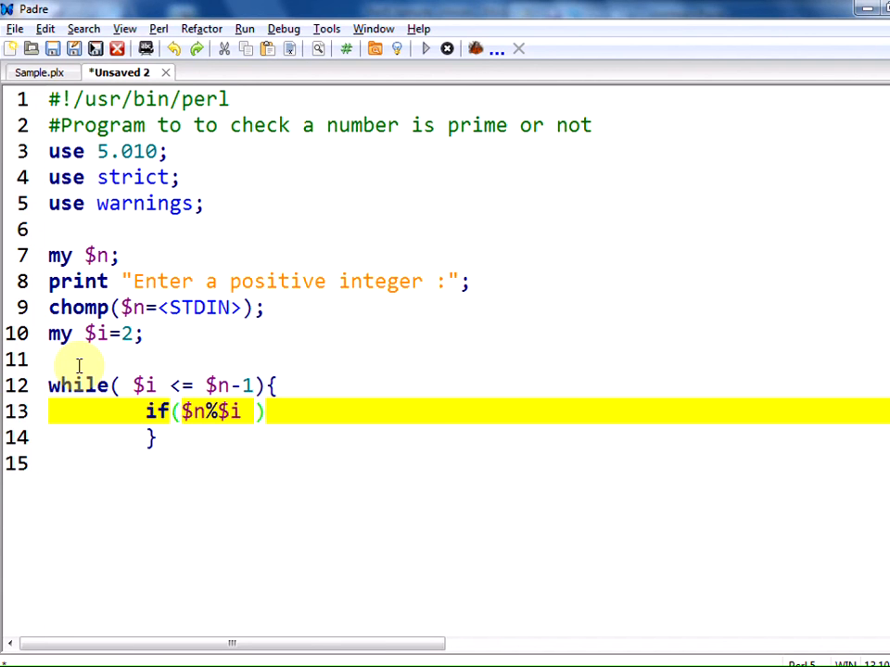
text(== 0))
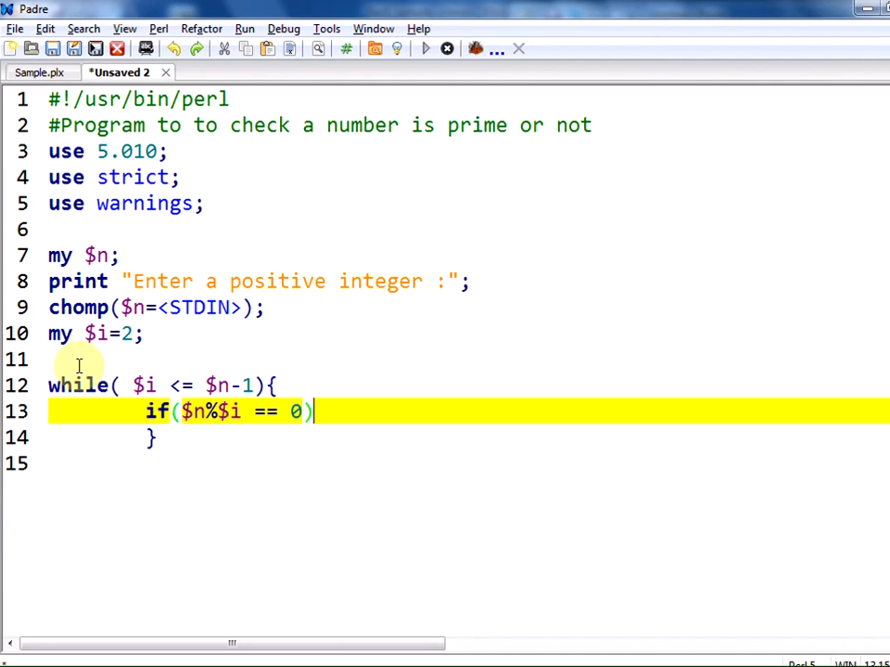
text({})
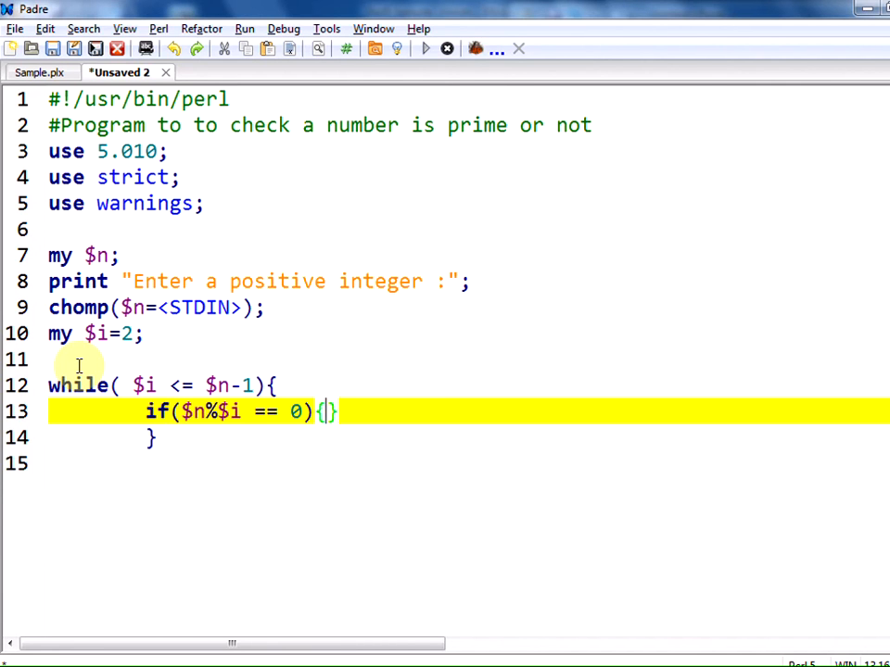
key(Return)
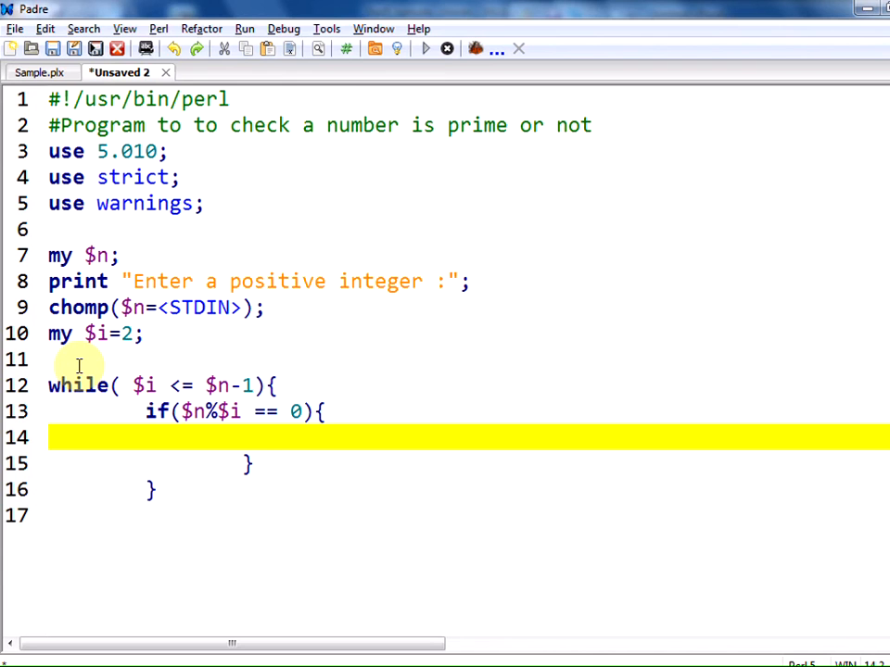
- Fill the if block with $status = 1; and last;
text($s)
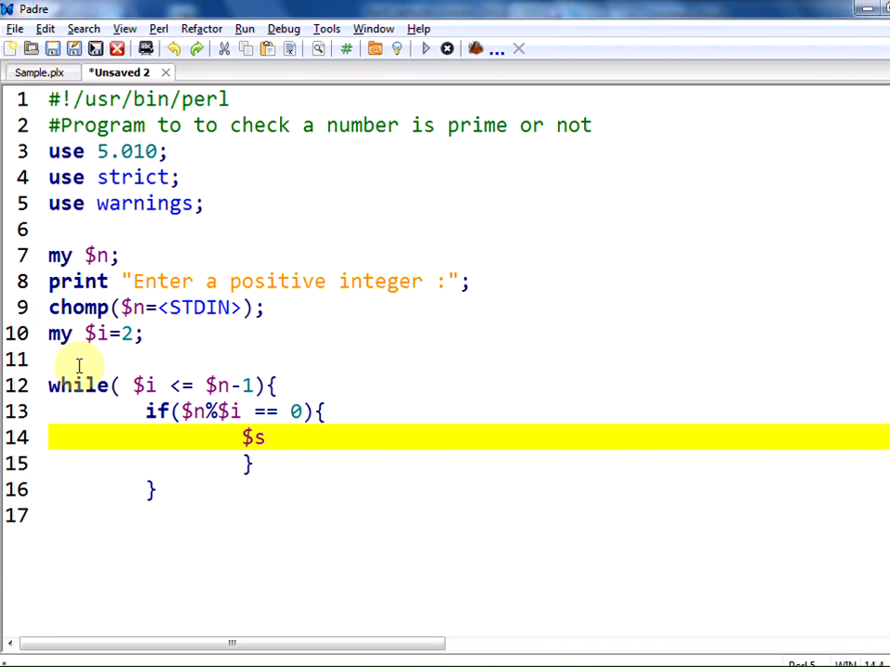
text(tatus =)
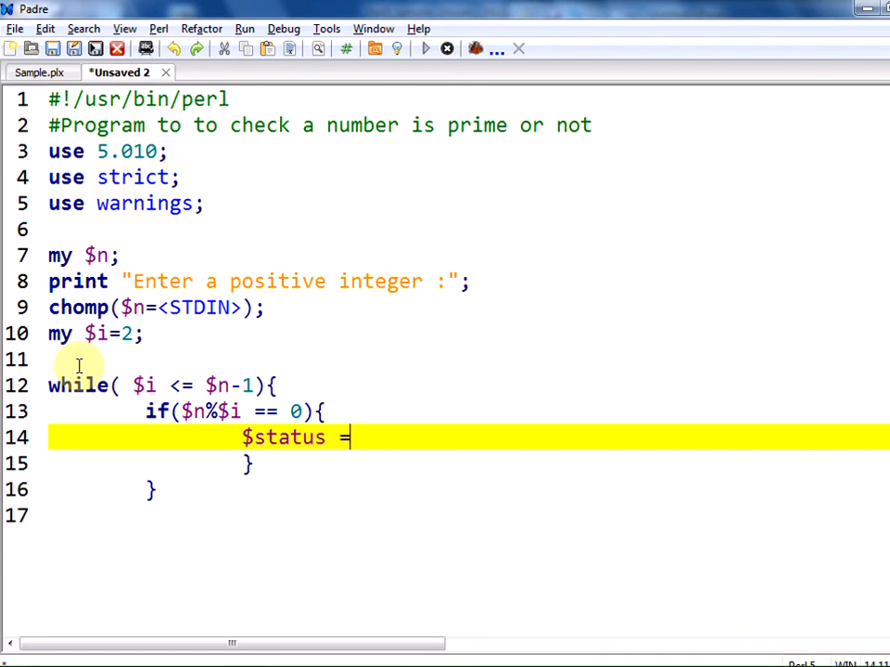
text(1;)
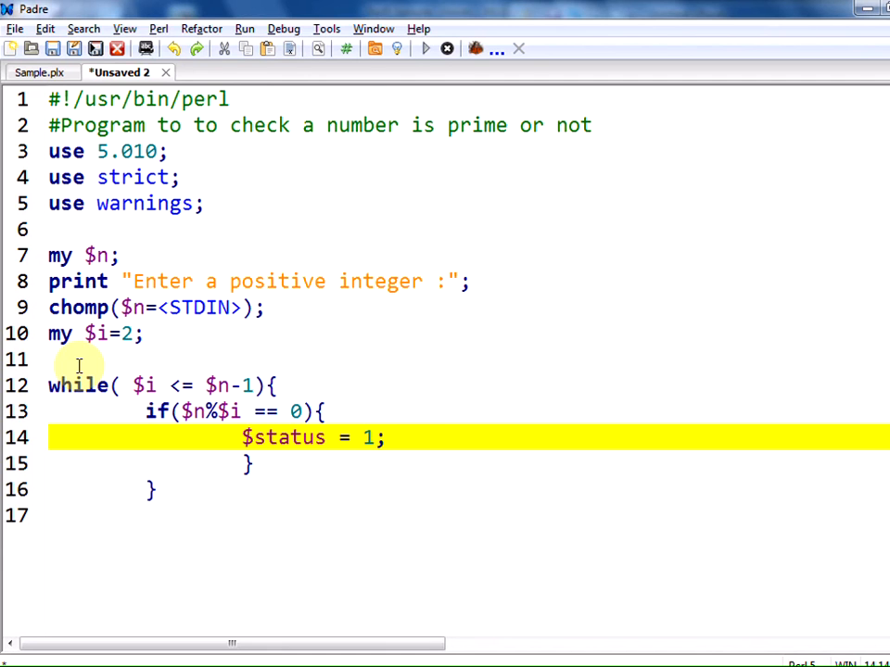
click(385, 437)
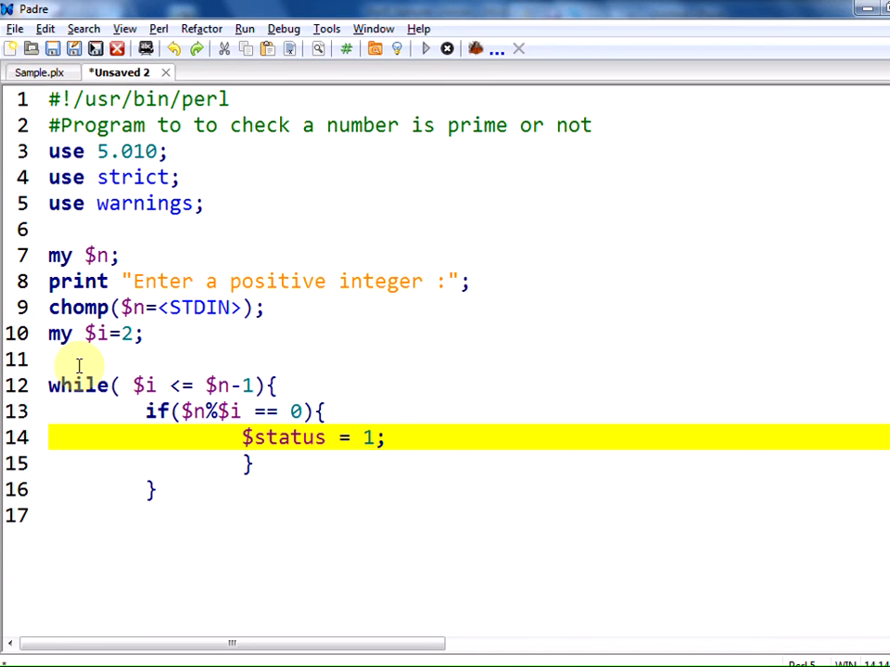
key(Return)
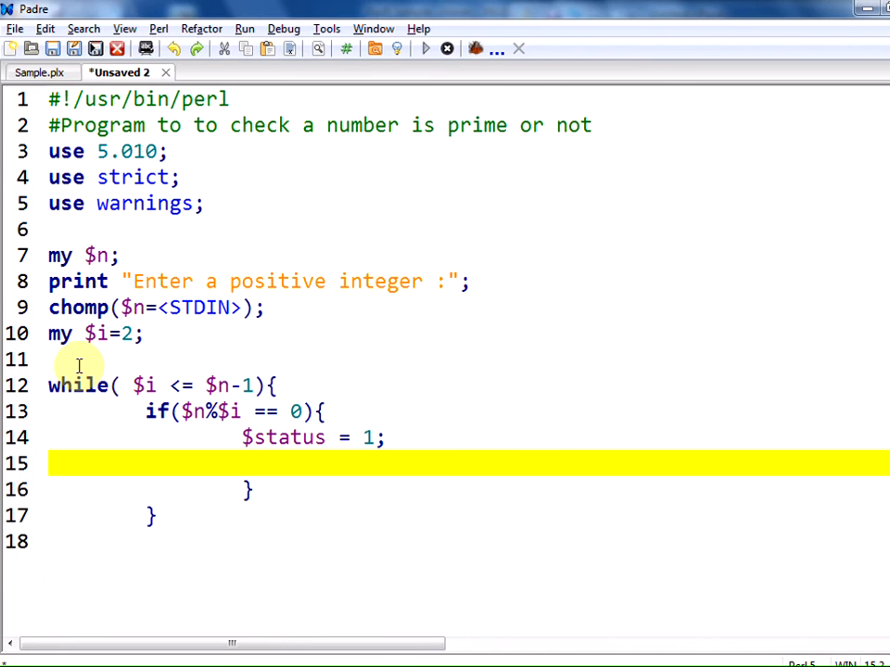
text(last)
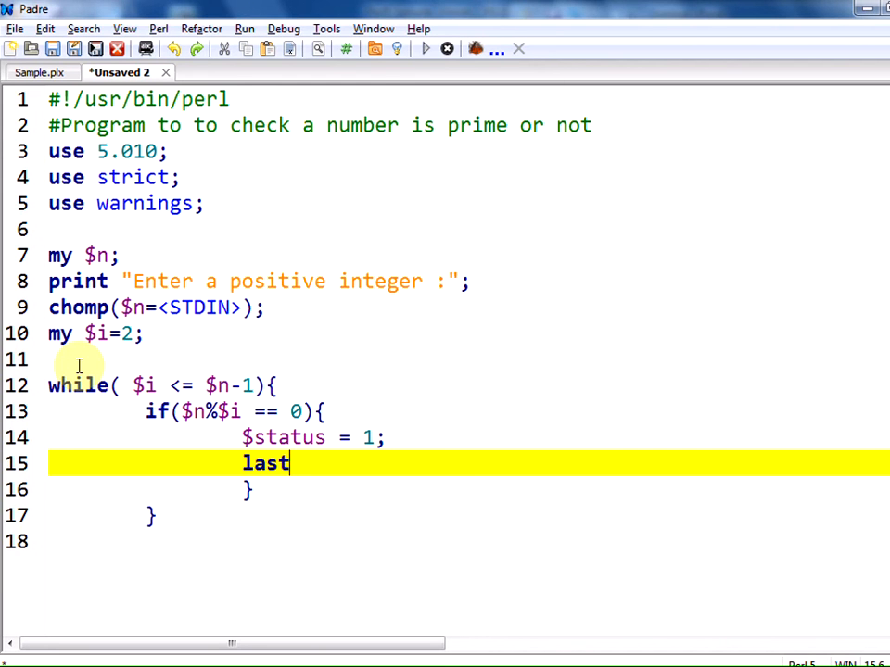
text(;)
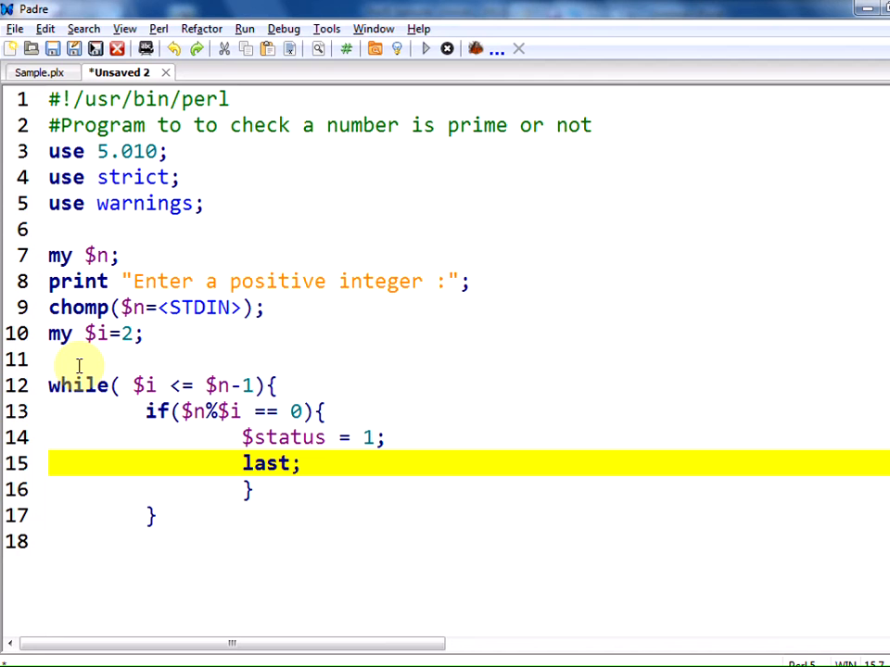
click(153, 516)
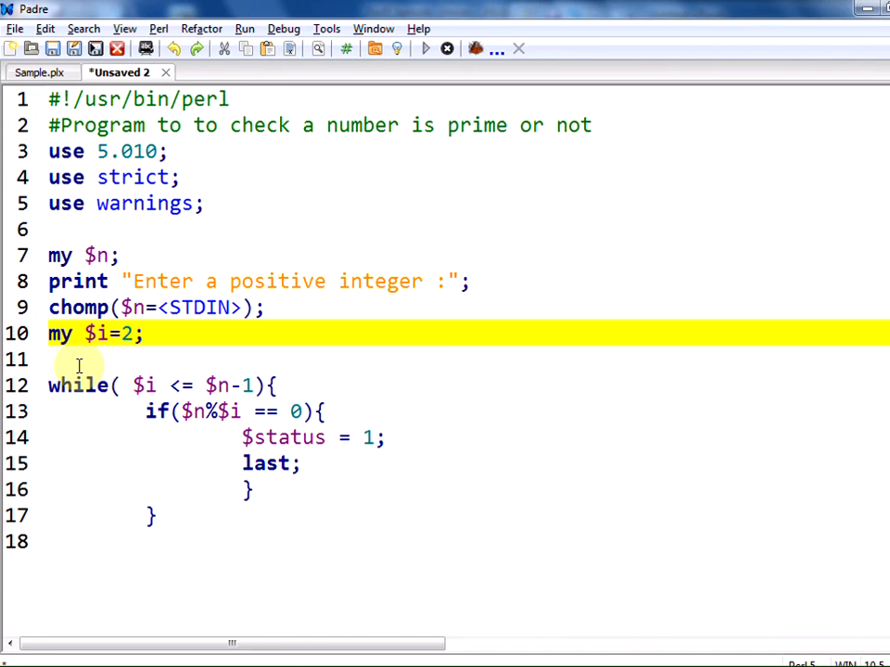
- Change line 10 to my ($i,$status)=(2,0); and start an if after the loop
text(,)
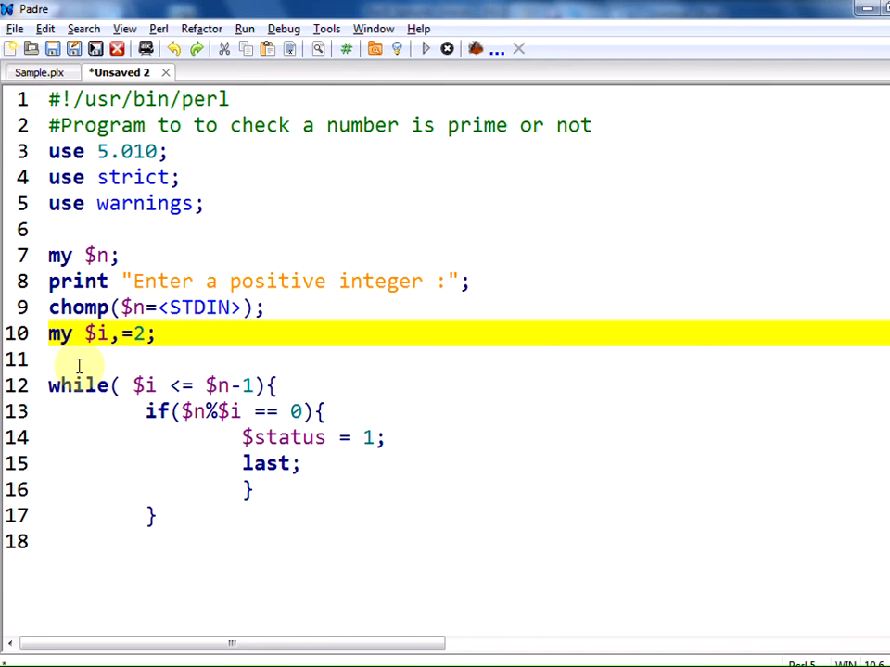
text($statu)
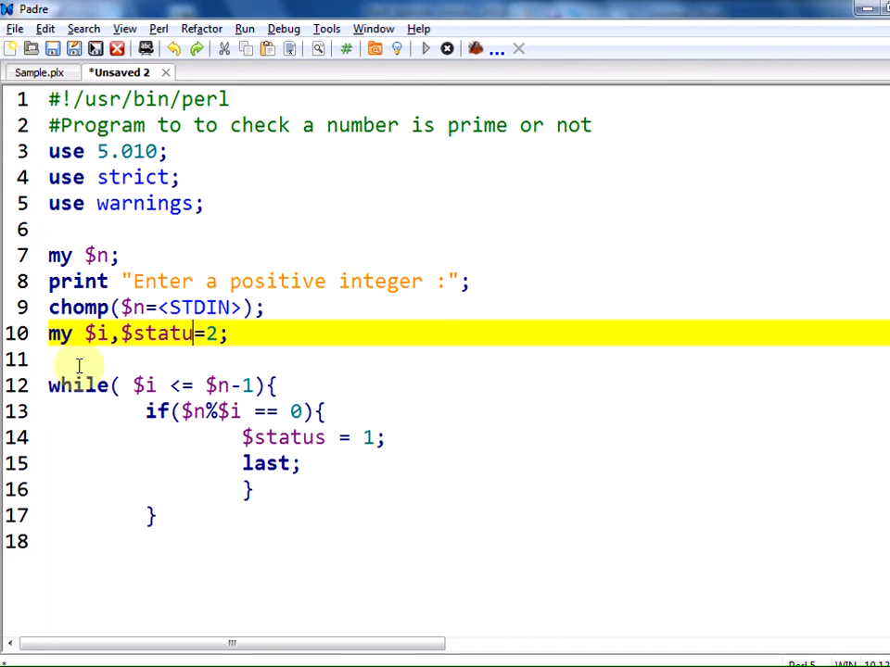
text(s))
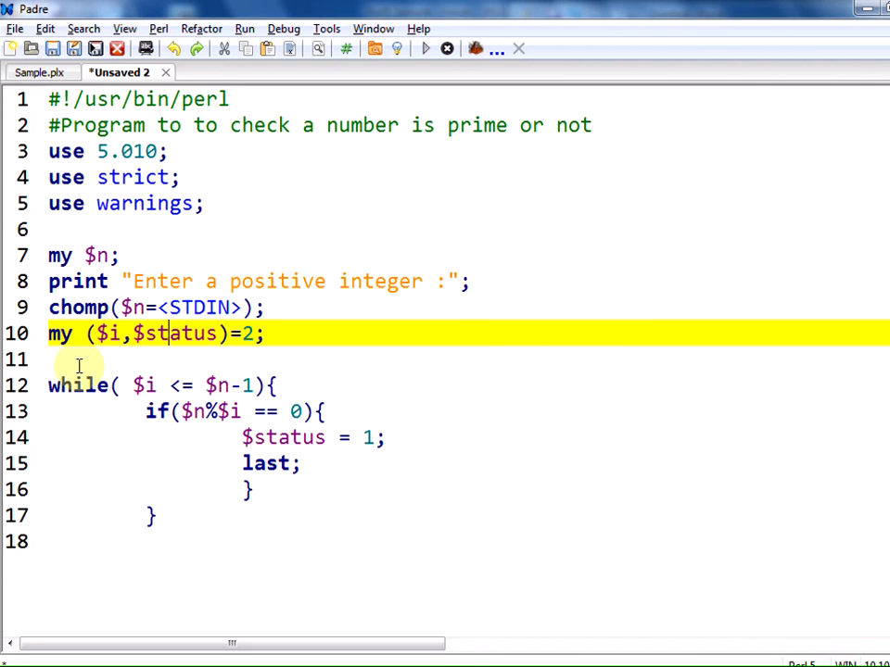
text(()
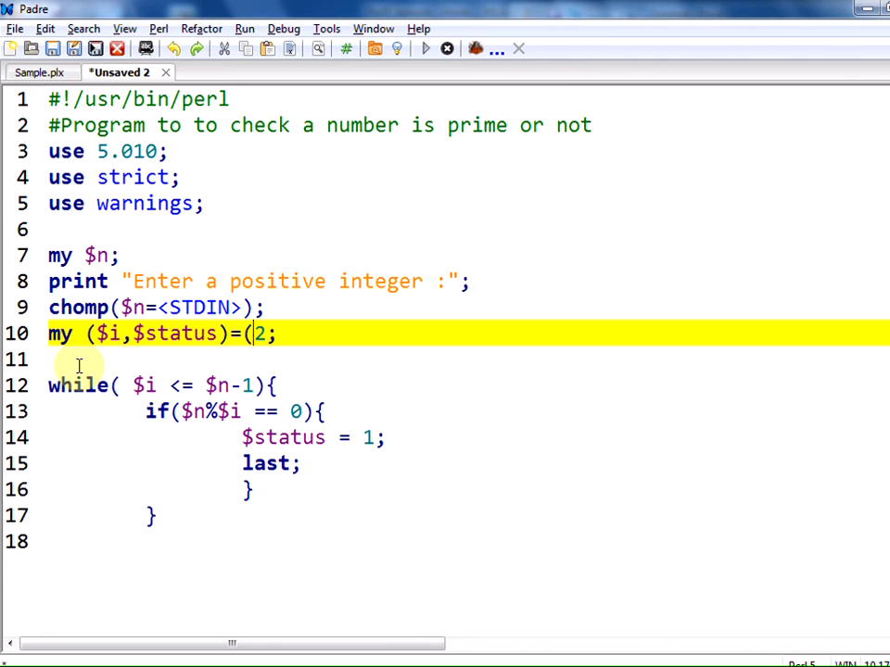
text(,0))
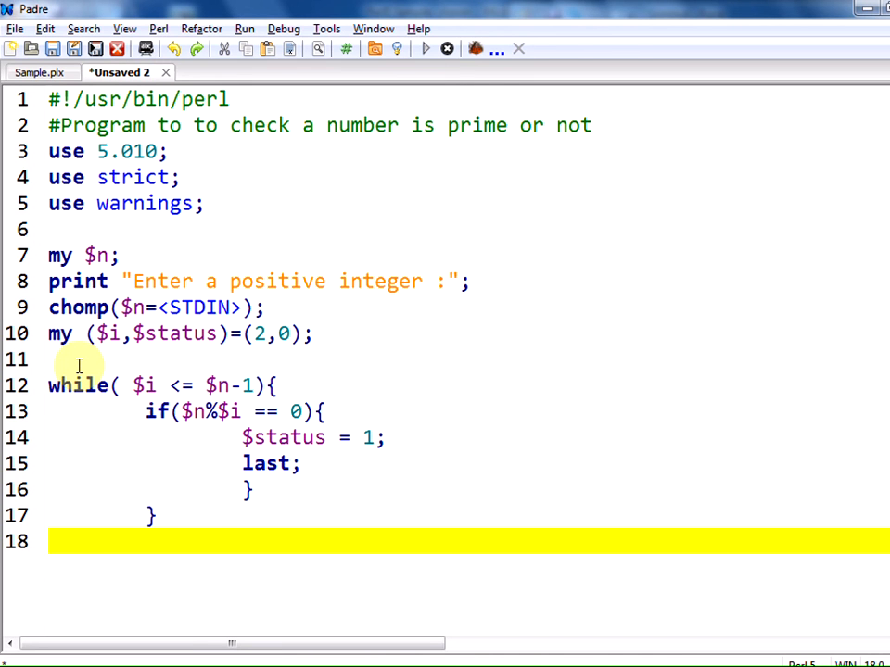
text(if()
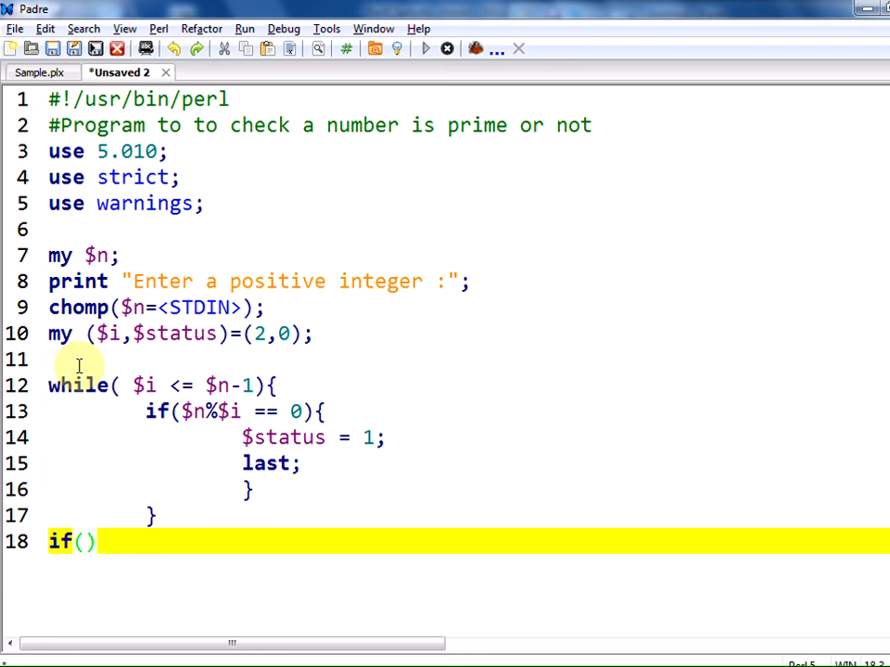
- Complete the condition if($status == 0) and open its brace block
text($st)
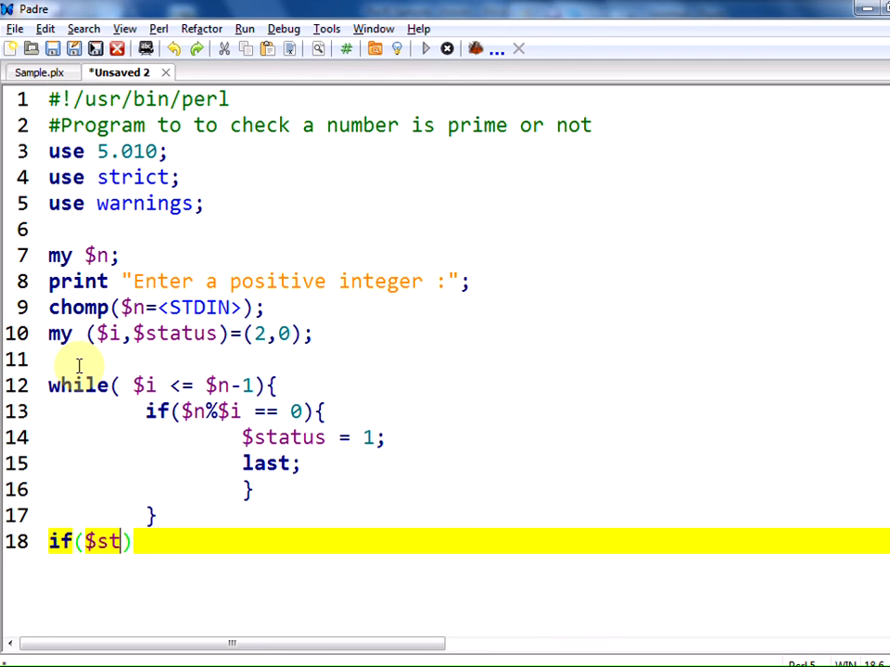
text(atus == 0)
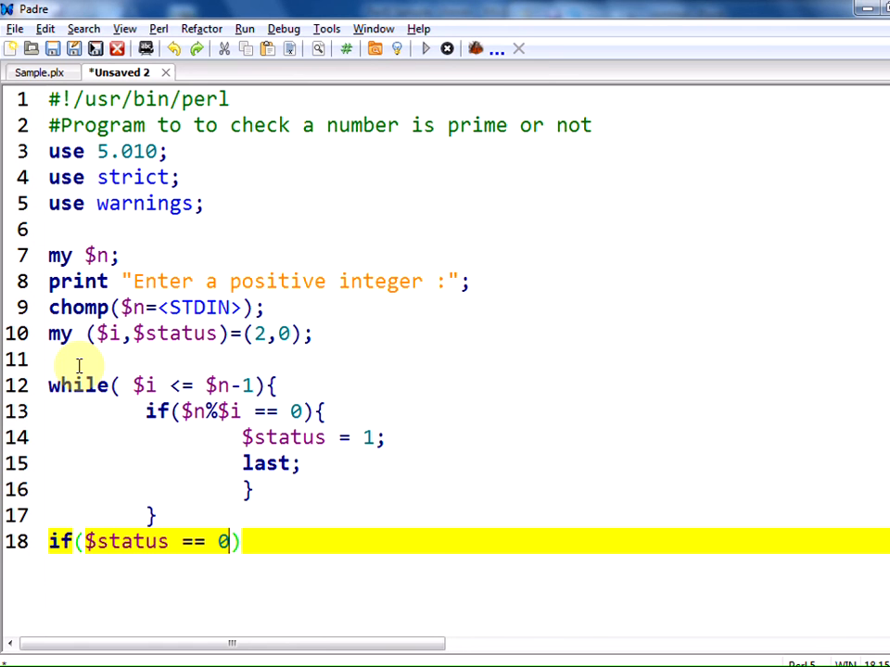
key(Return)
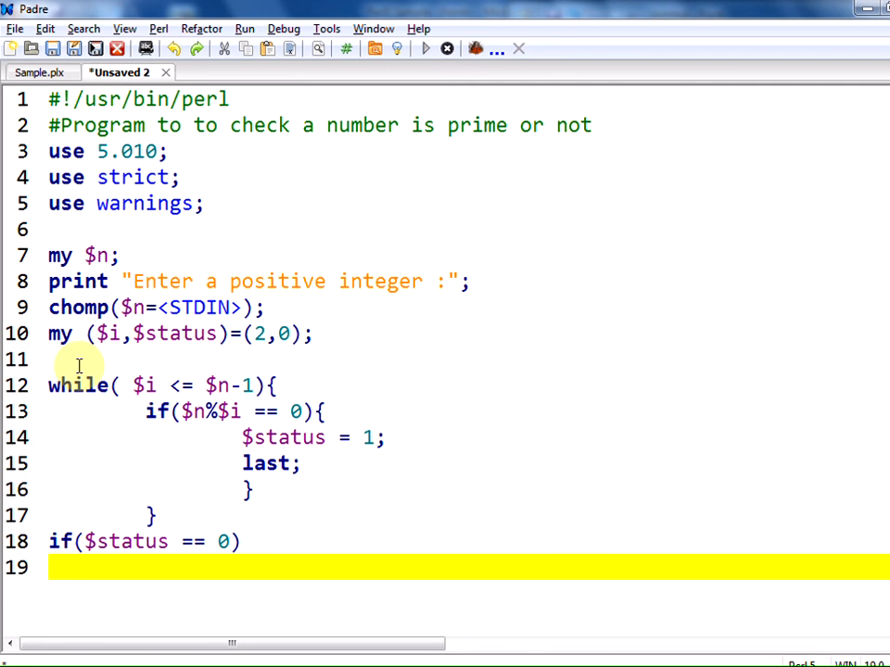
text({)
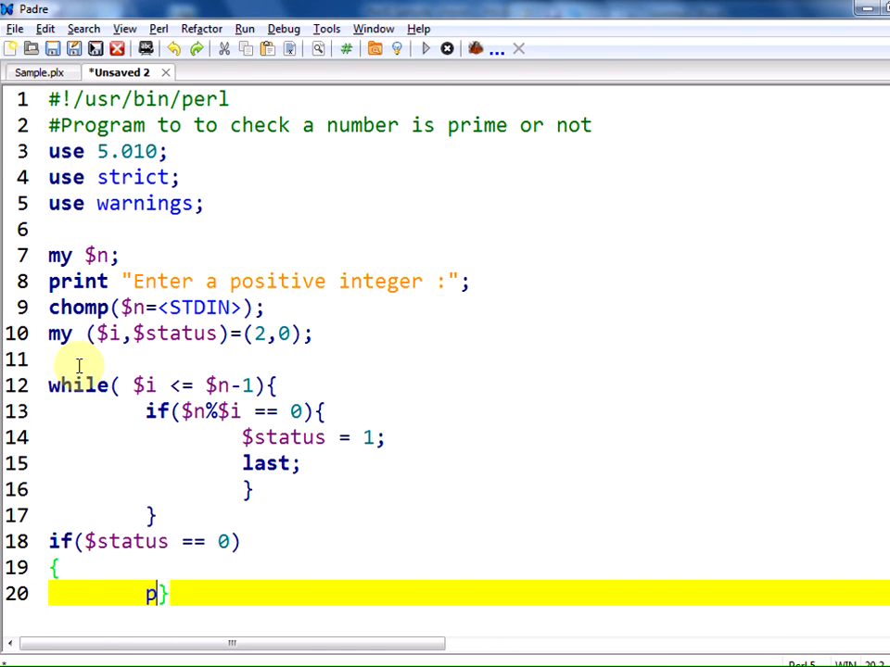
- Print that $n is a prime number with \n\n, then begin the else branch
text(rint ")
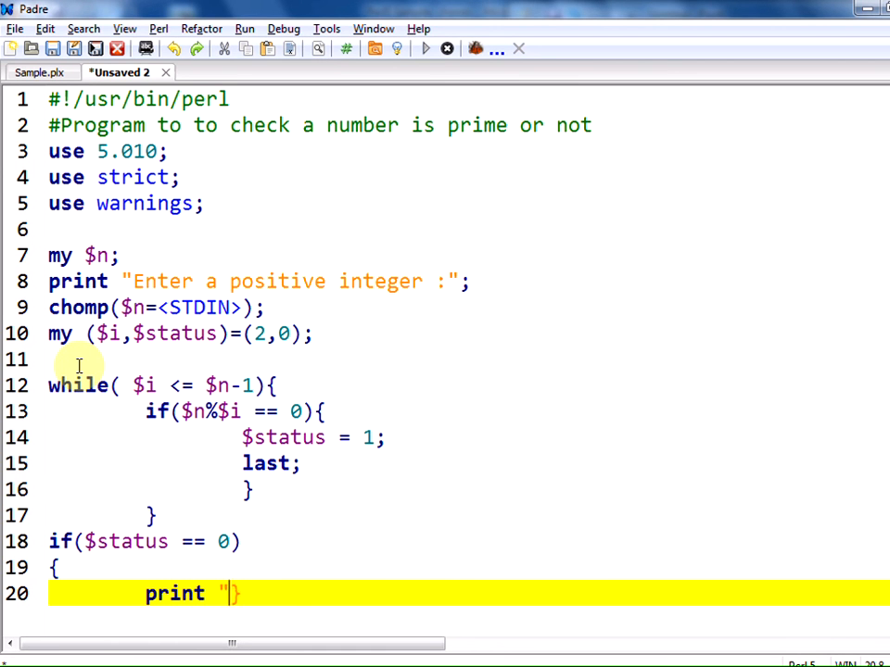
text(It)
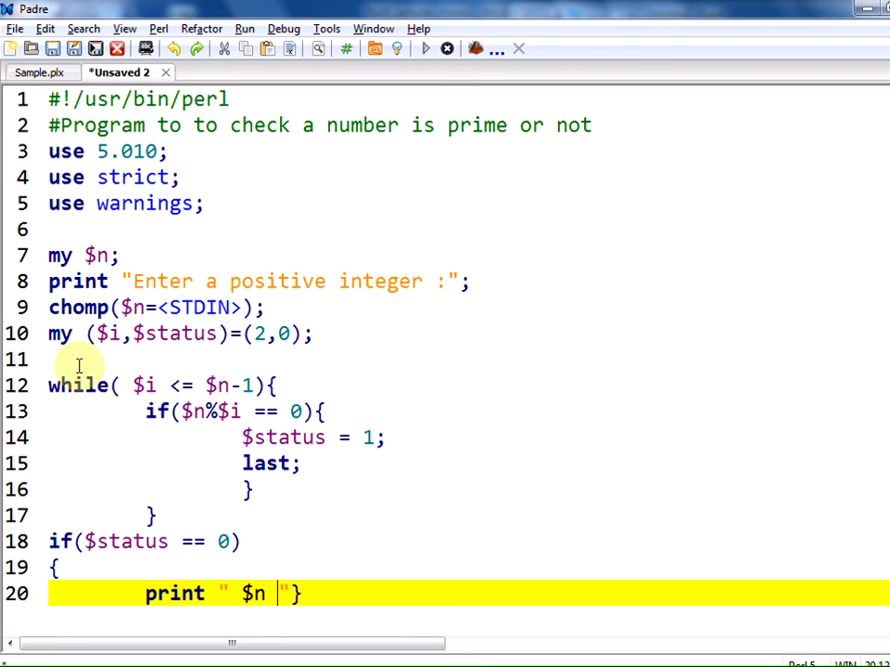
text(is a number)
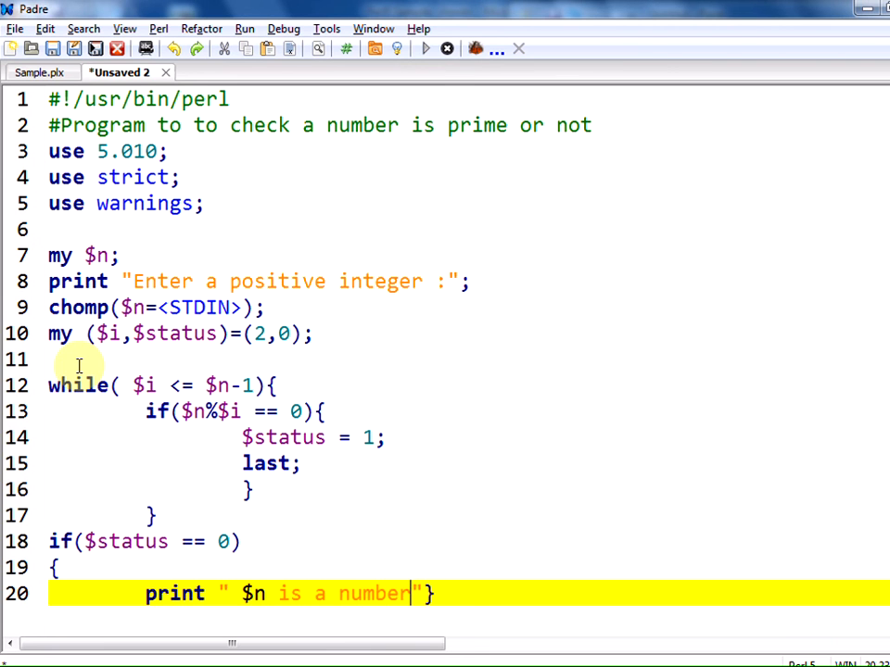
text(pri)
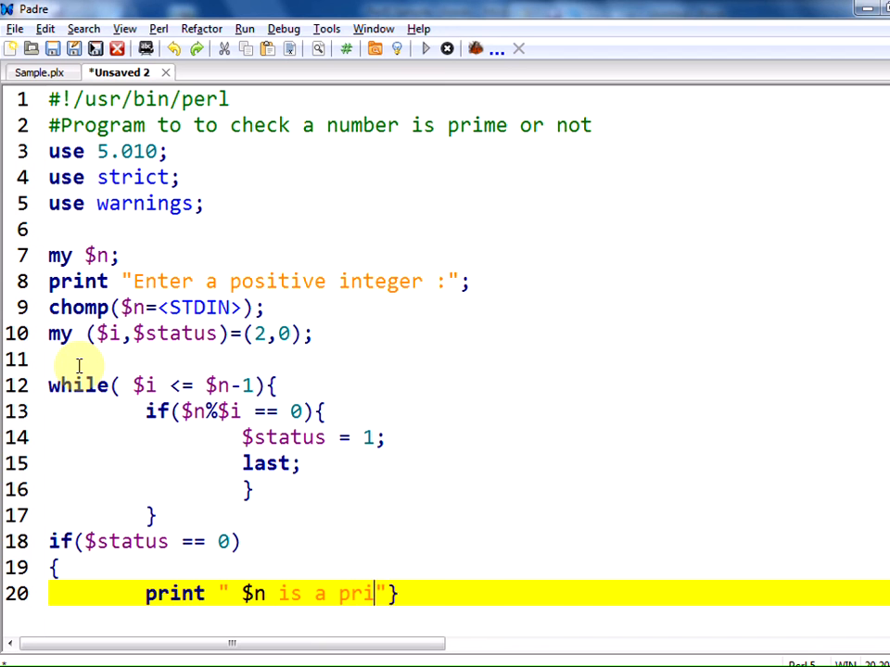
text(me number..)
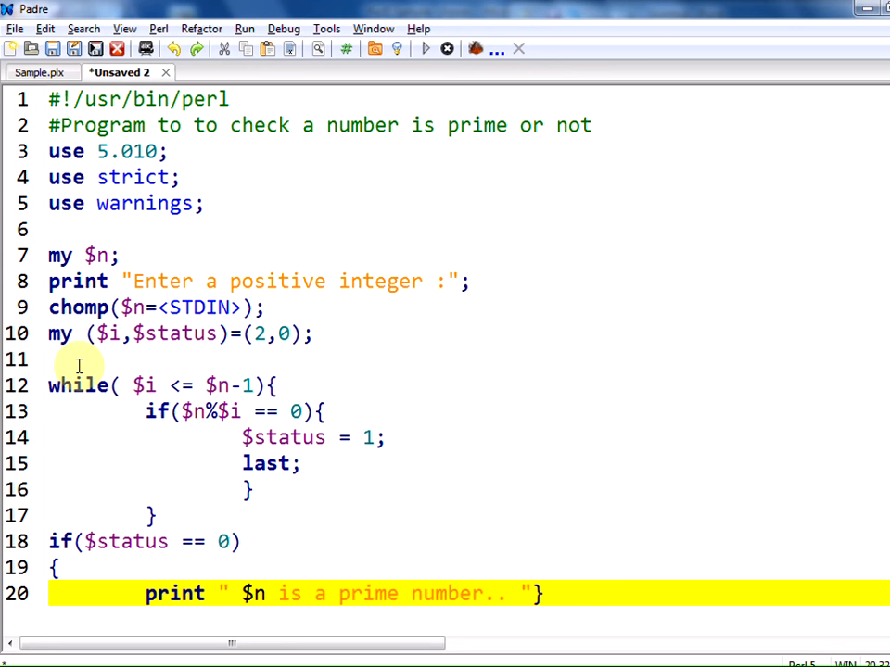
text(\n\n)
text(ek)
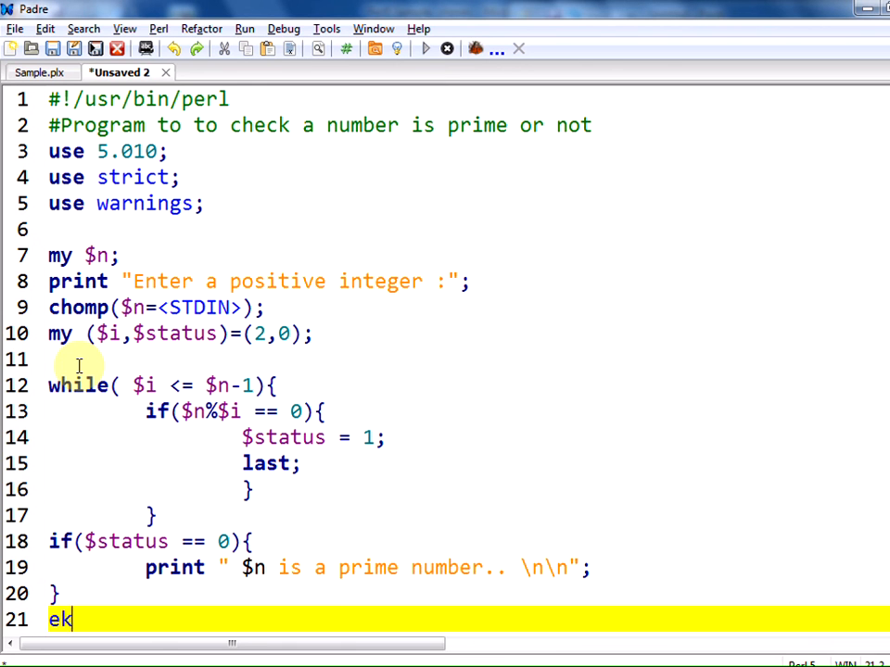
text(lse{)
text(print " $n is Not a prime number.. \n\n";)
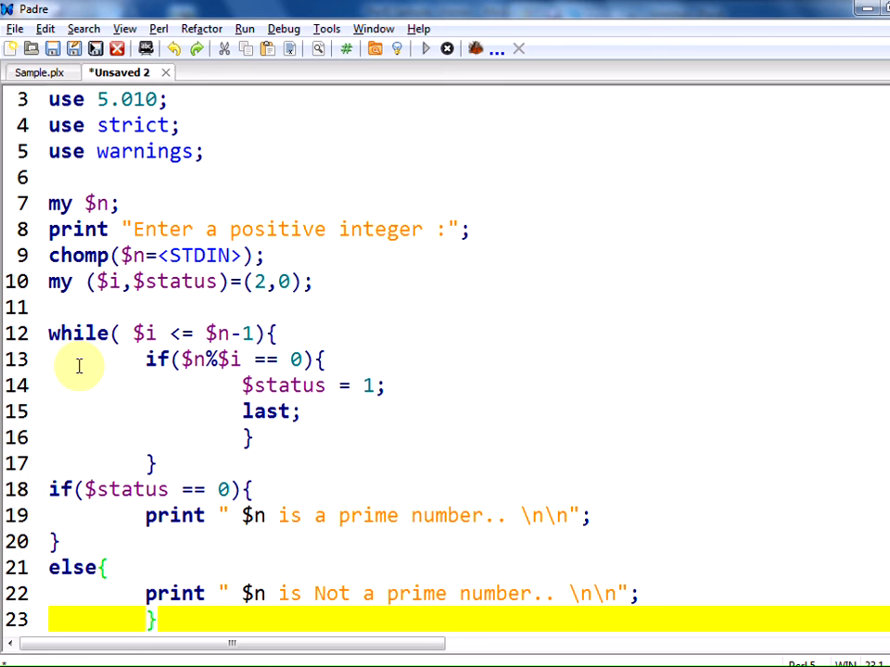
- Save the untitled script under the file name primenmber.plx
click(79, 360)
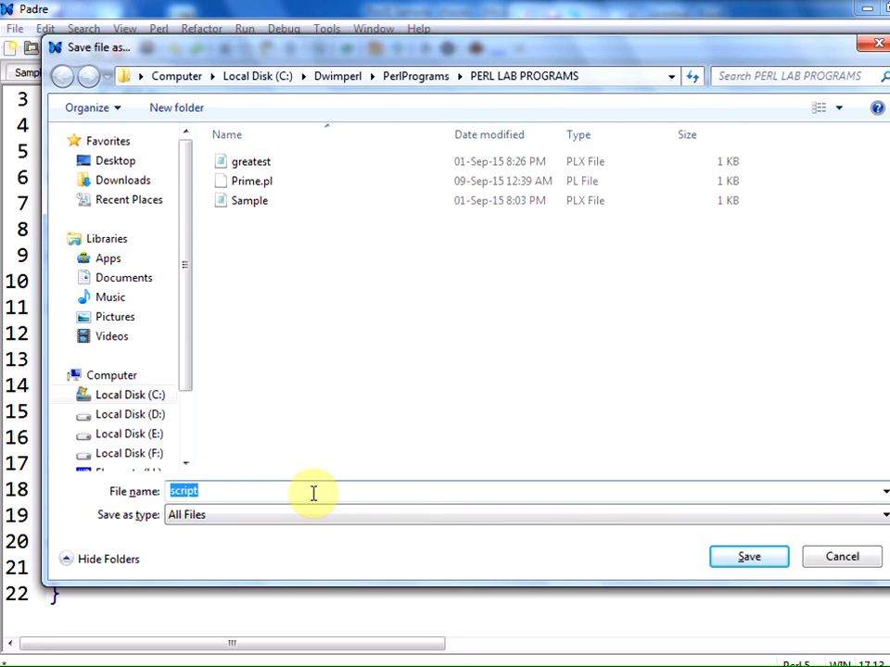
text(primenmber)
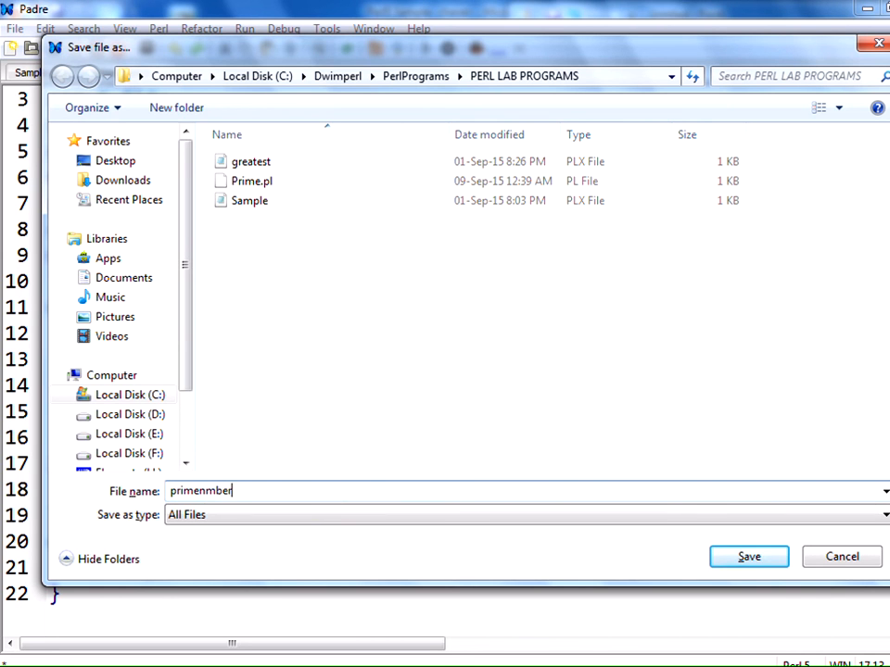
text(.pl)
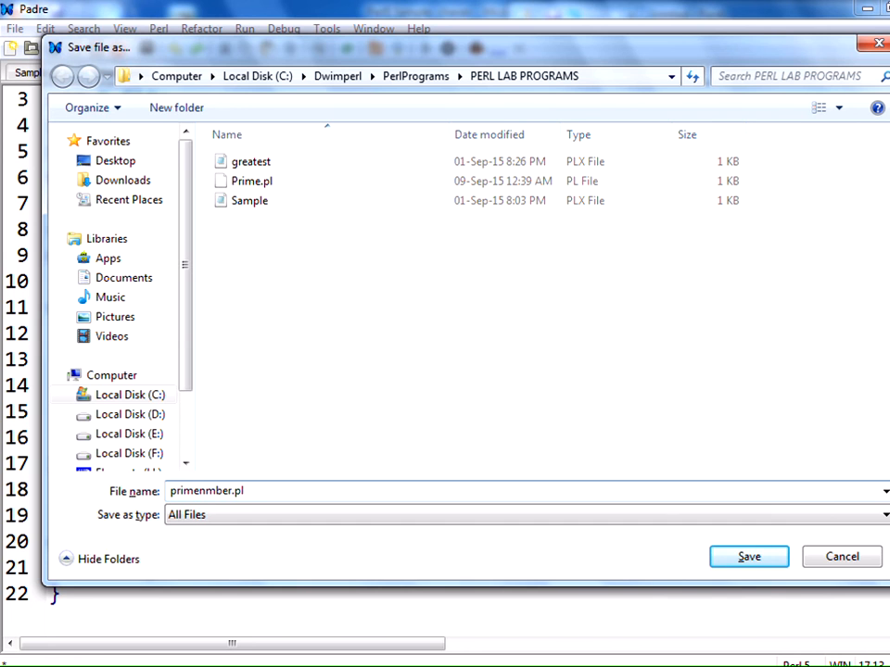
click(748, 556)
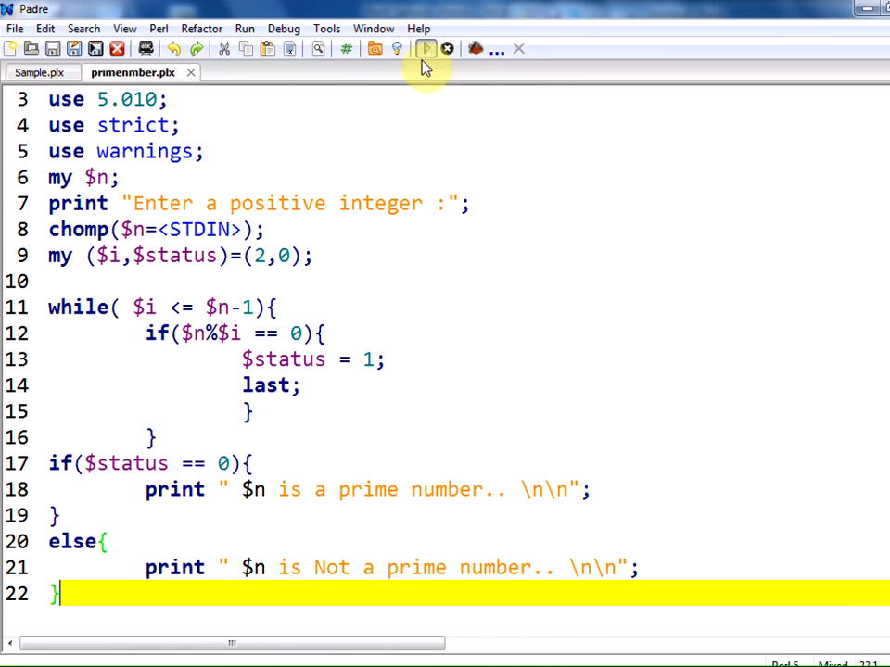
- Run primenmber.plx and enter 5 at its positive-integer prompt
click(424, 49)
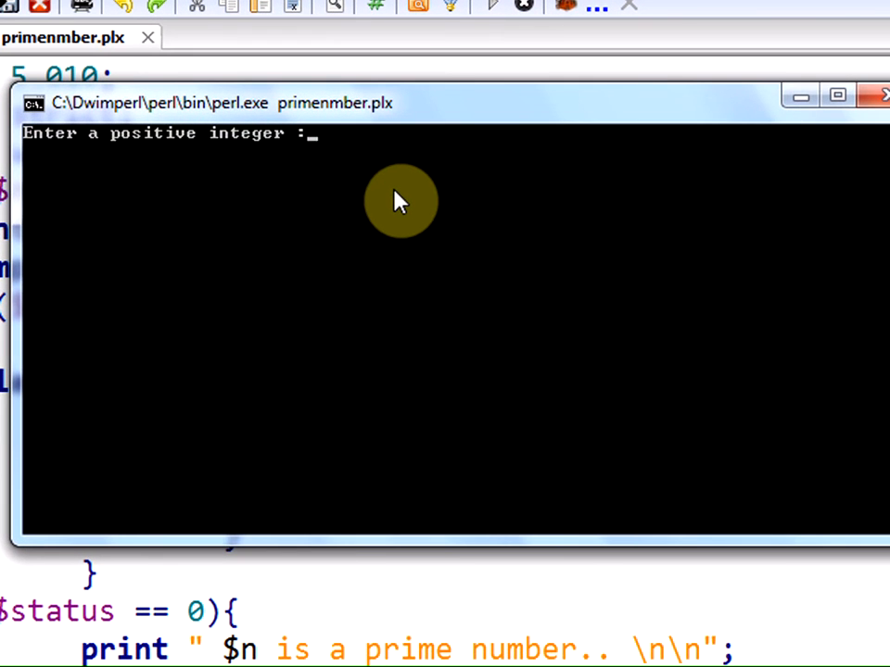
text(5)
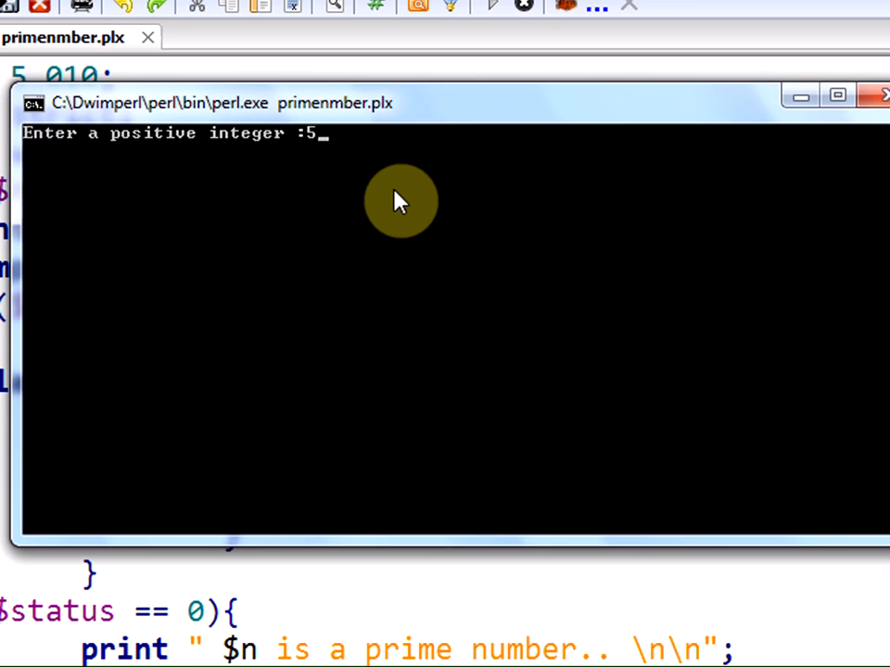
key(Return)
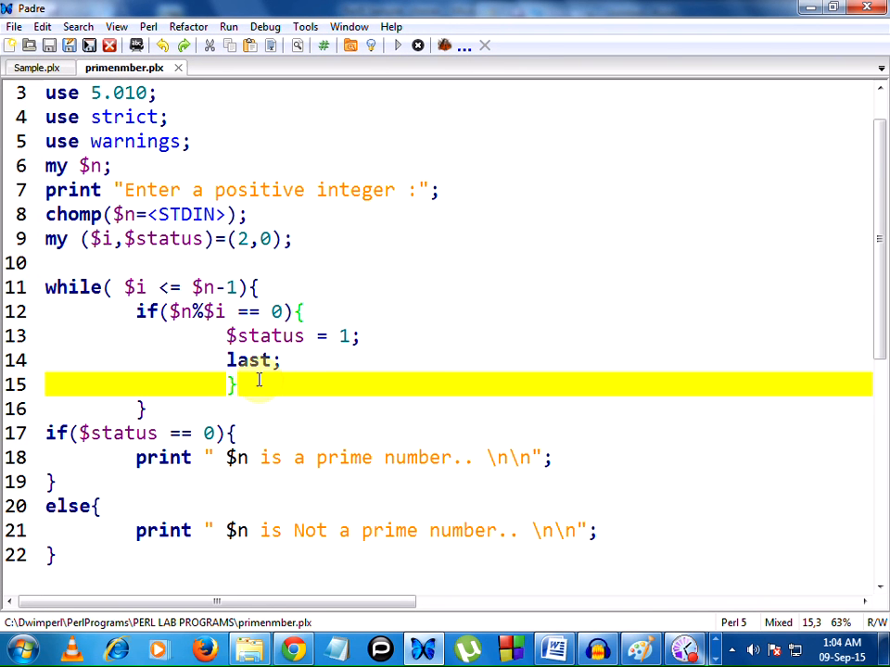
- Add a $i++ increment on a new line after the inner if block
key(Return)
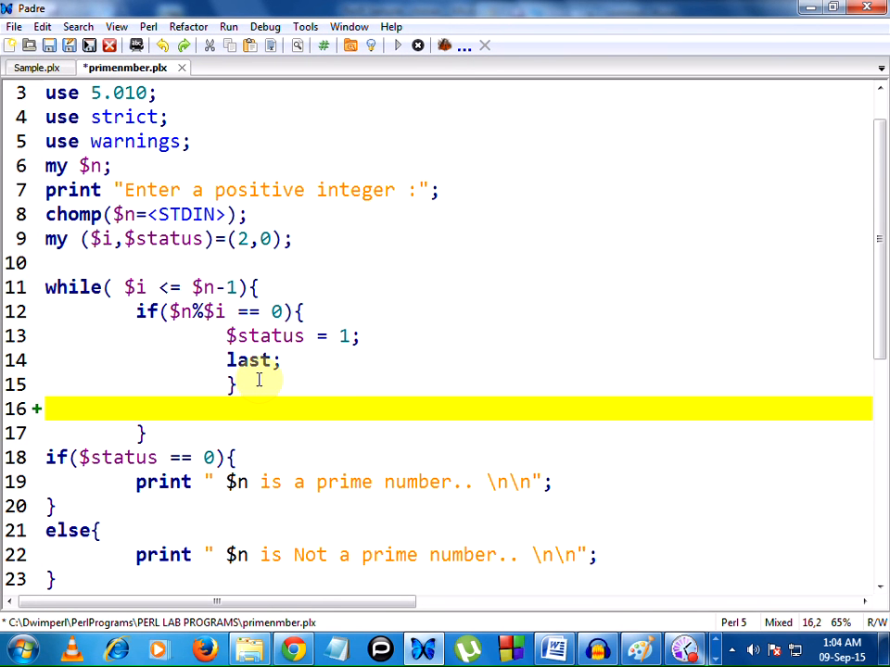
text($i)
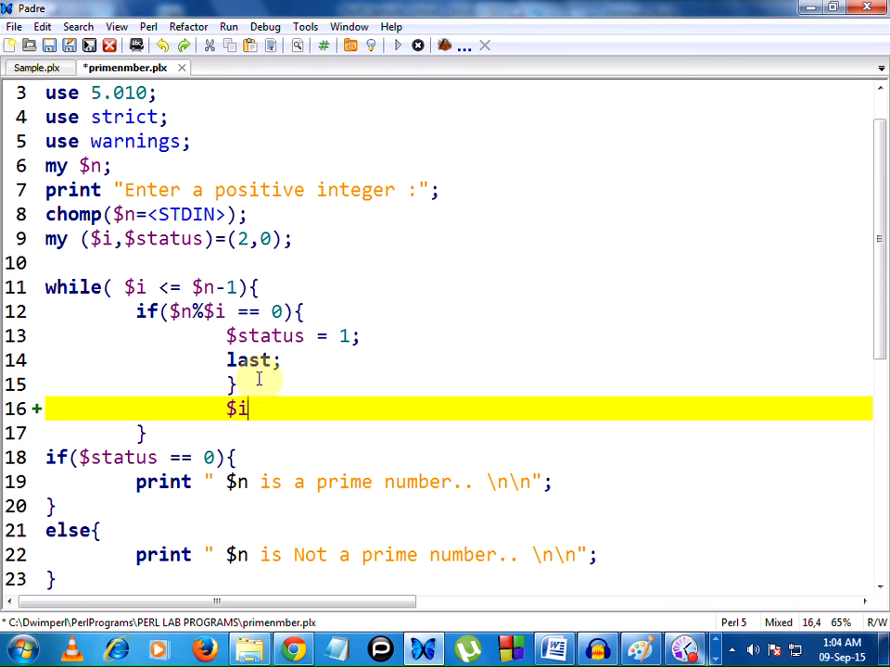
text(++;)
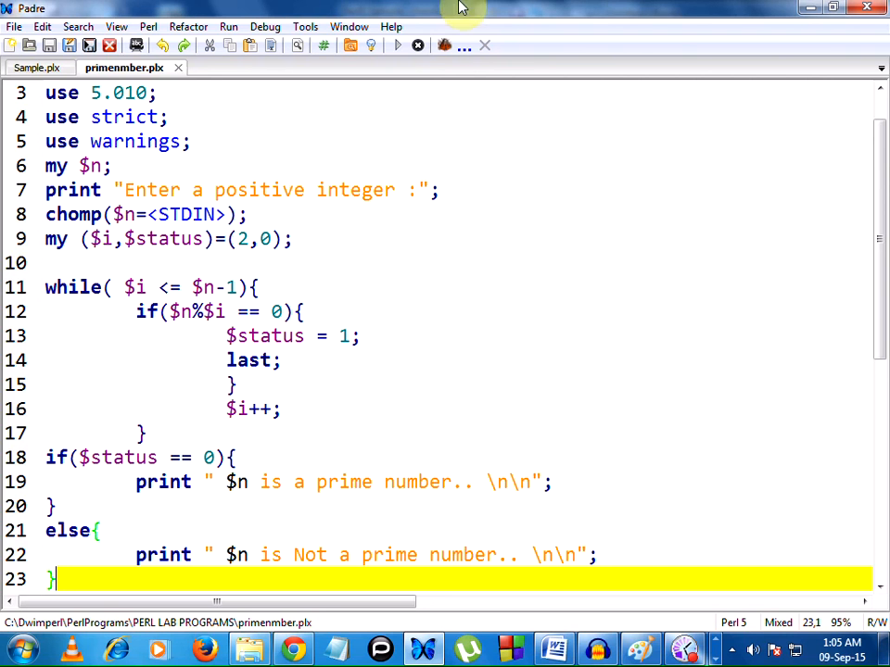
- Run the corrected script with input 5, then relaunch it for another number
click(396, 45)
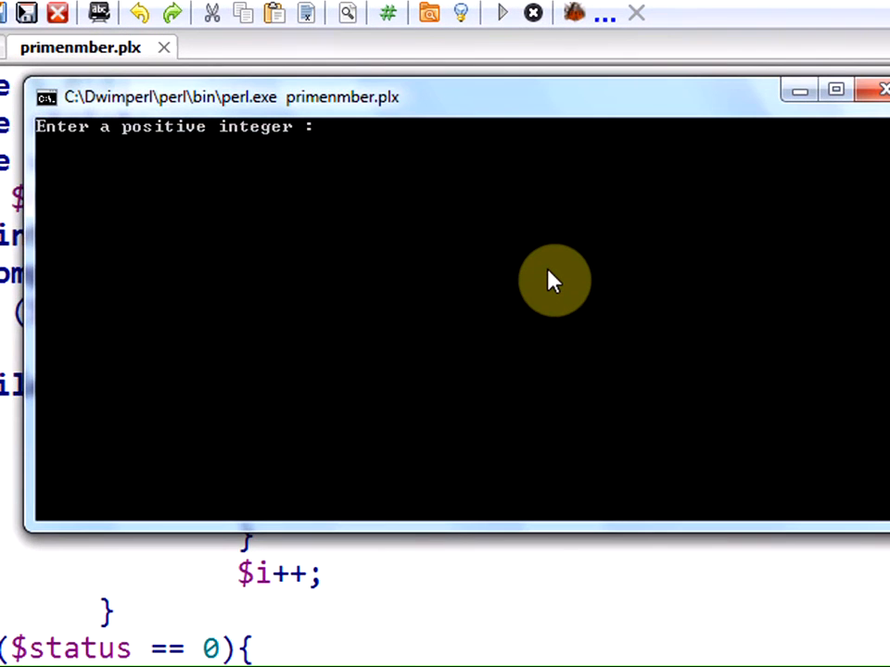
text(5)
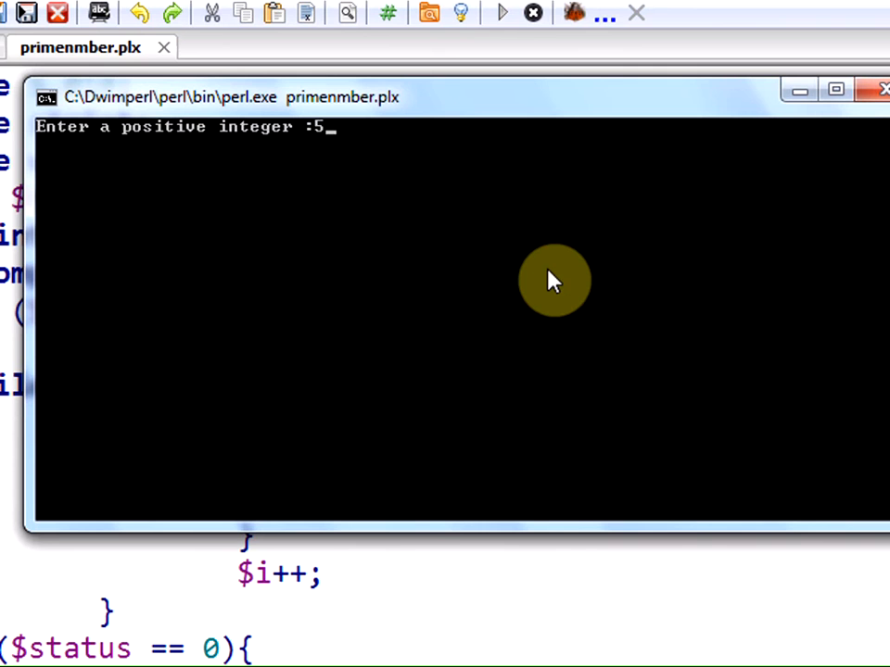
key(Return)
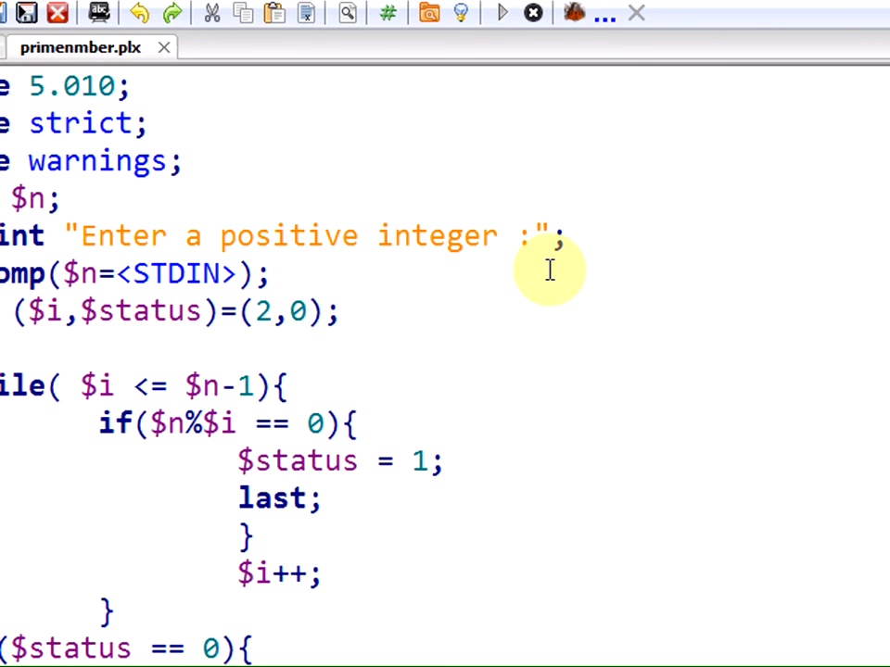
click(500, 12)
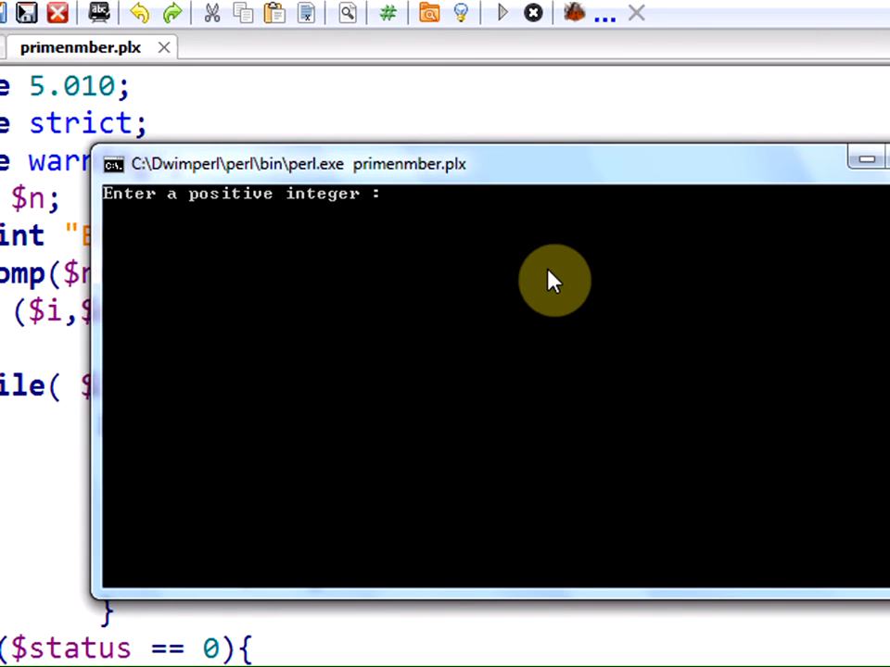